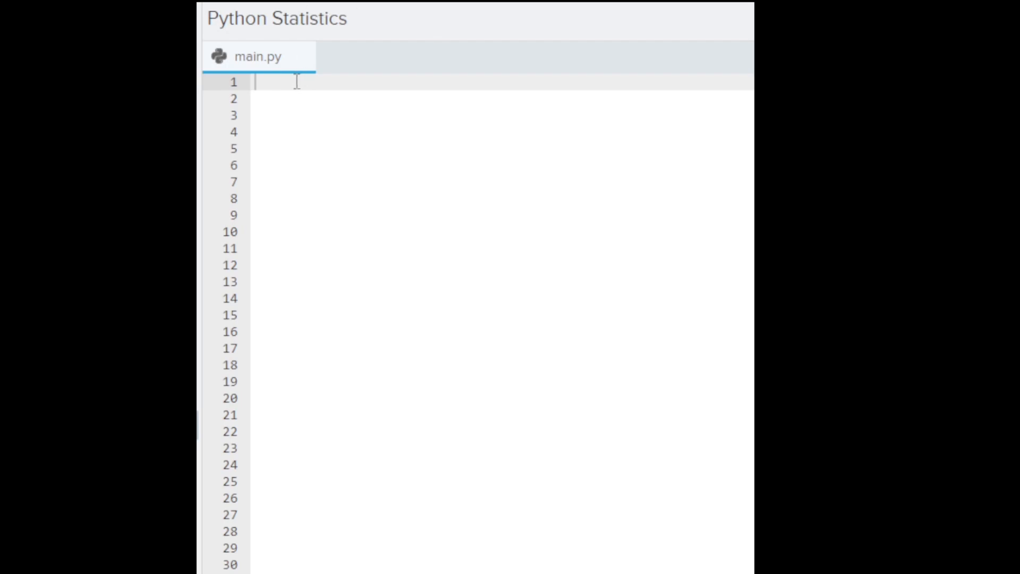
- Write 'import statistics' as the first line of main.py
text(i)
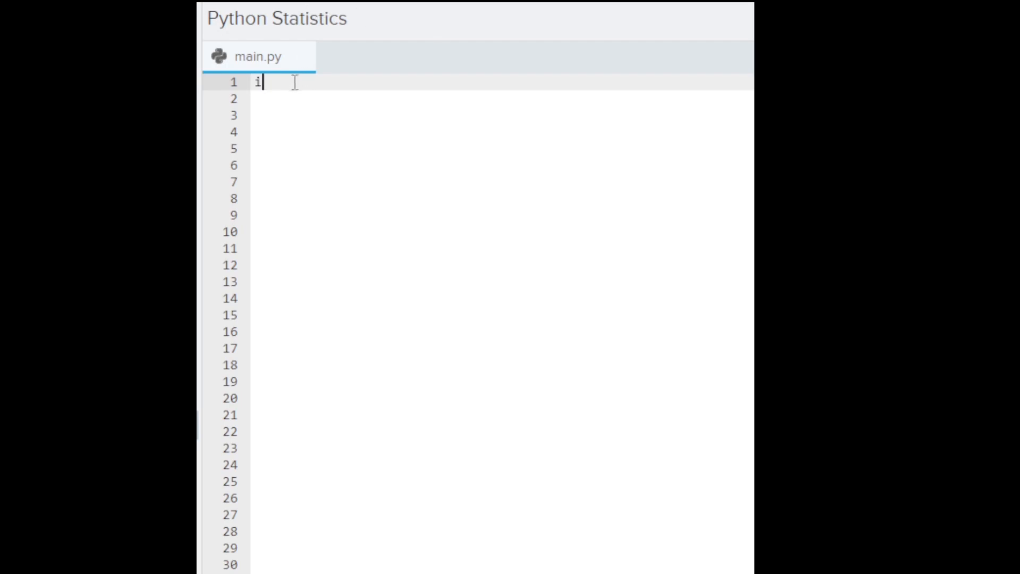
text(mport stat)
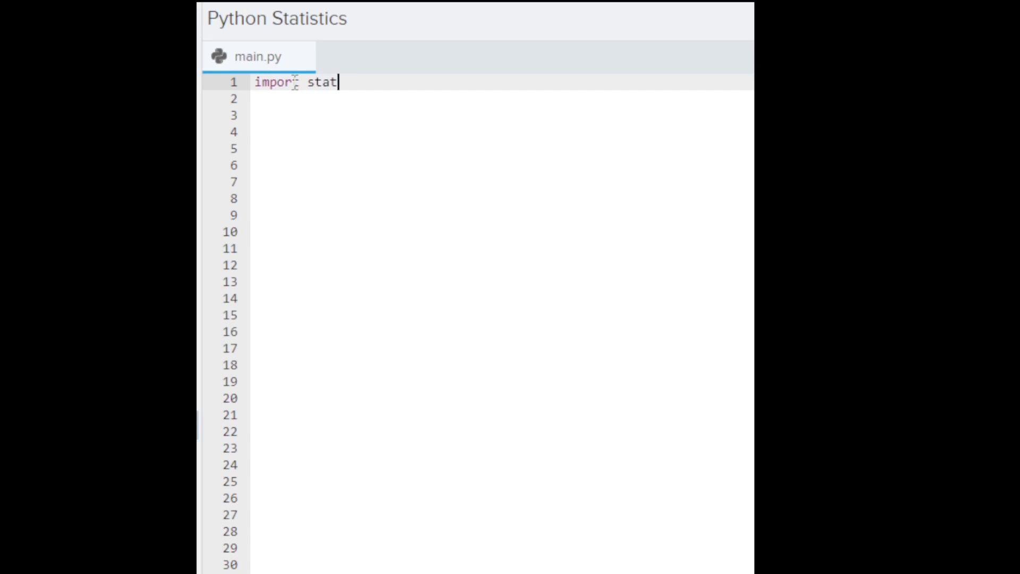
text(istics)
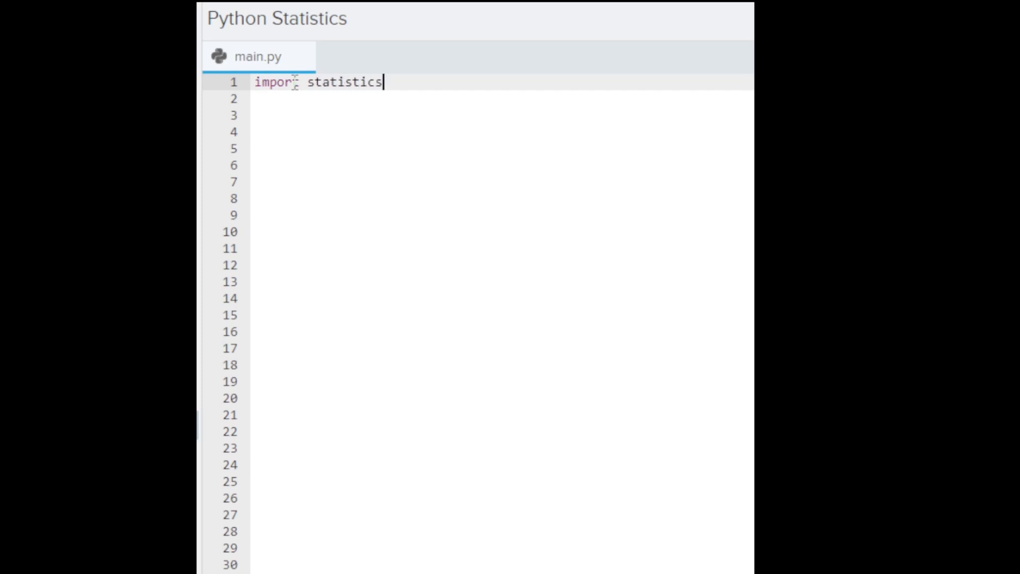
key(Return)
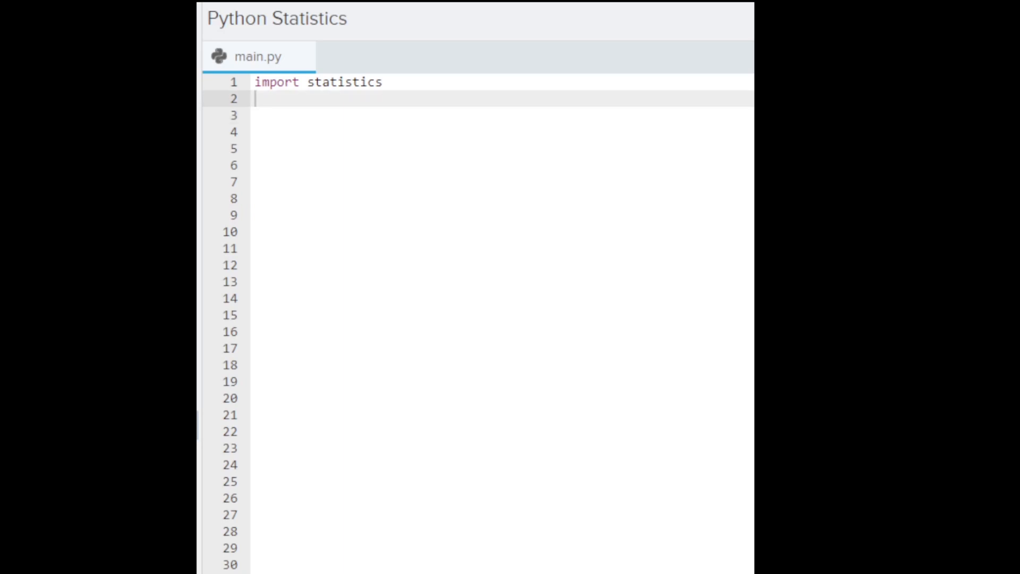
mouse_move(384, 115)
text(list =)
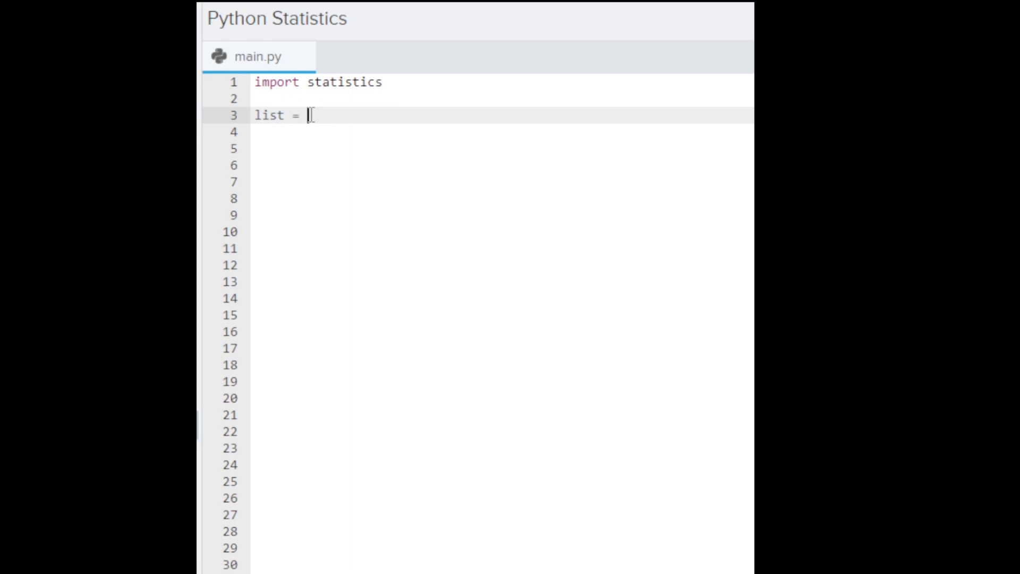
- Define an empty list with 'list = []' on line 3
text([])
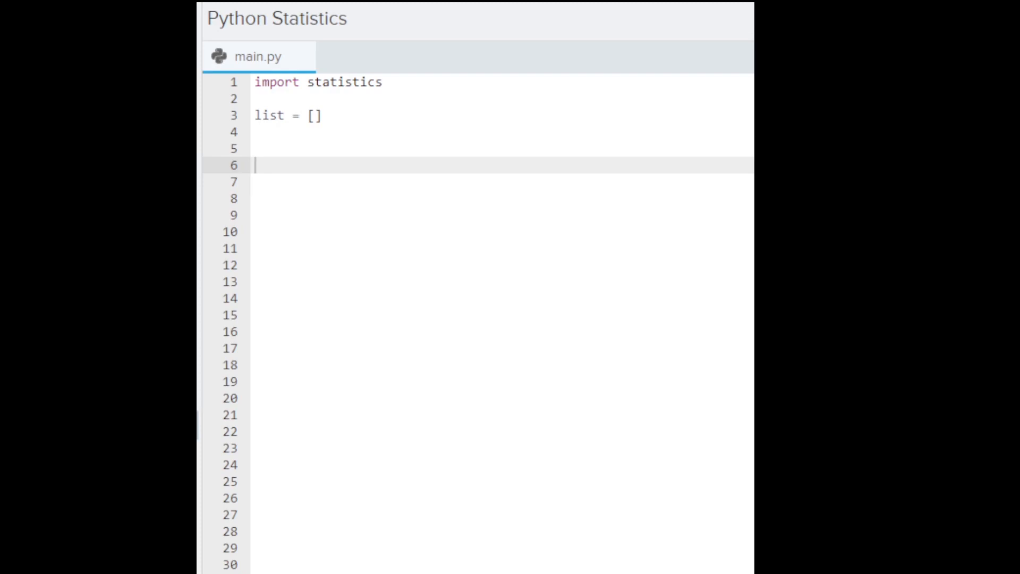
mouse_move(270, 162)
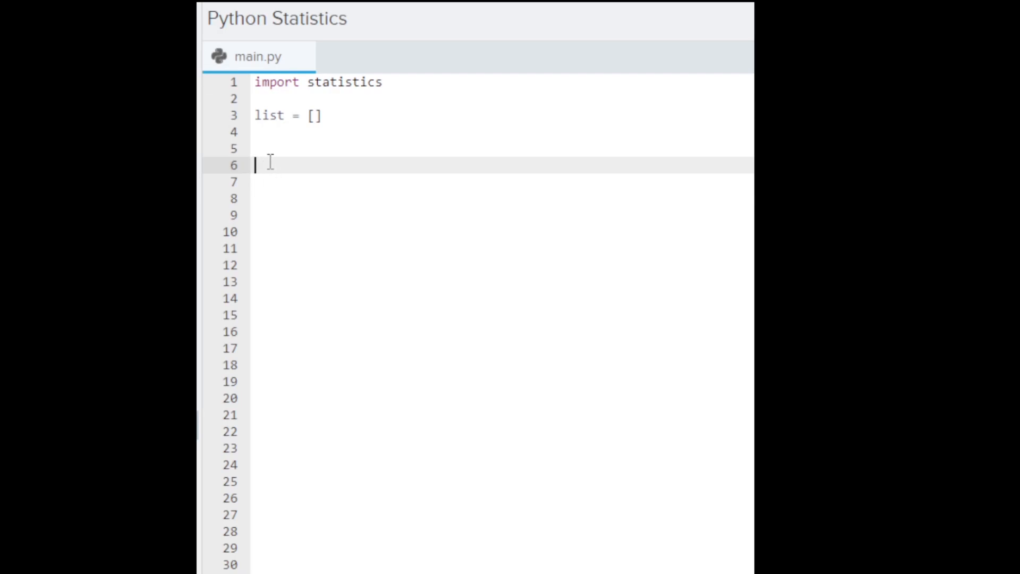
- Write the loop header 'while x == "y":' on line 6
text(while)
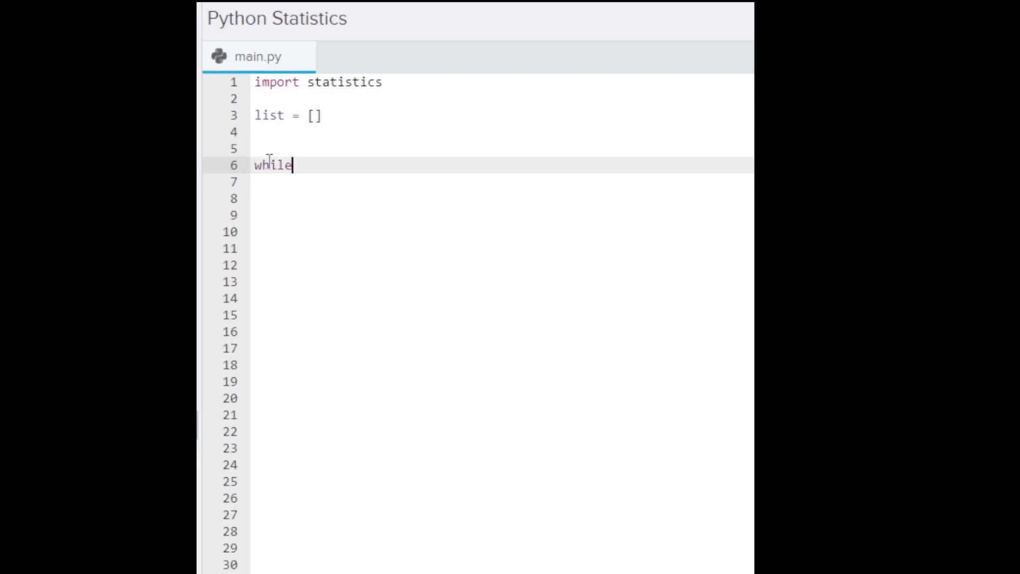
text(x)
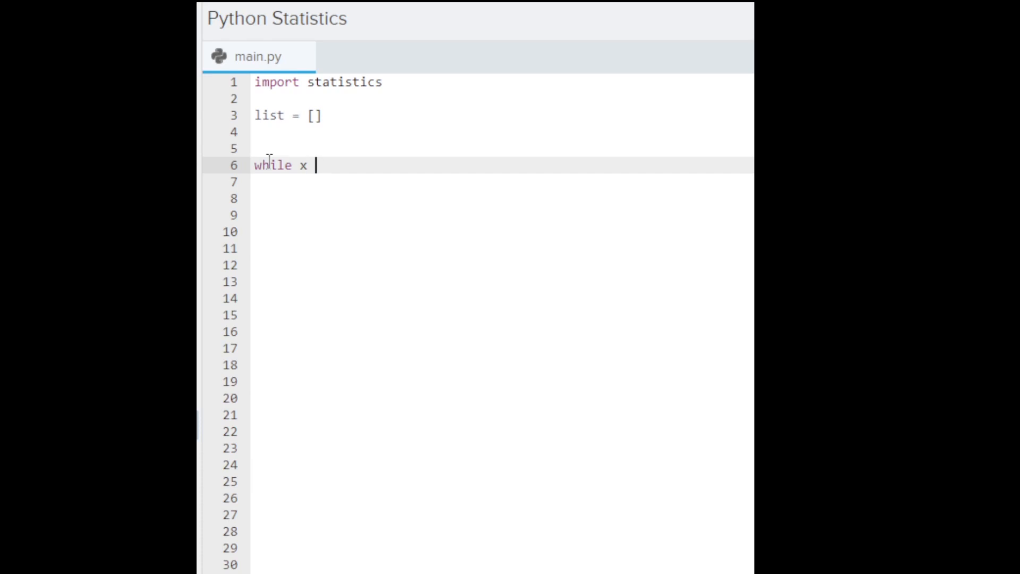
text(== "")
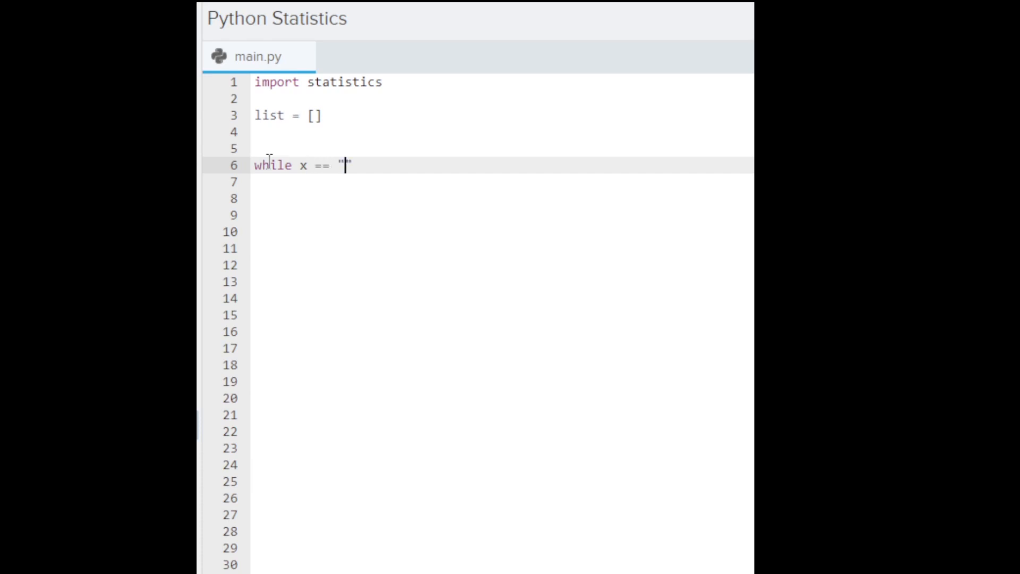
text(y)
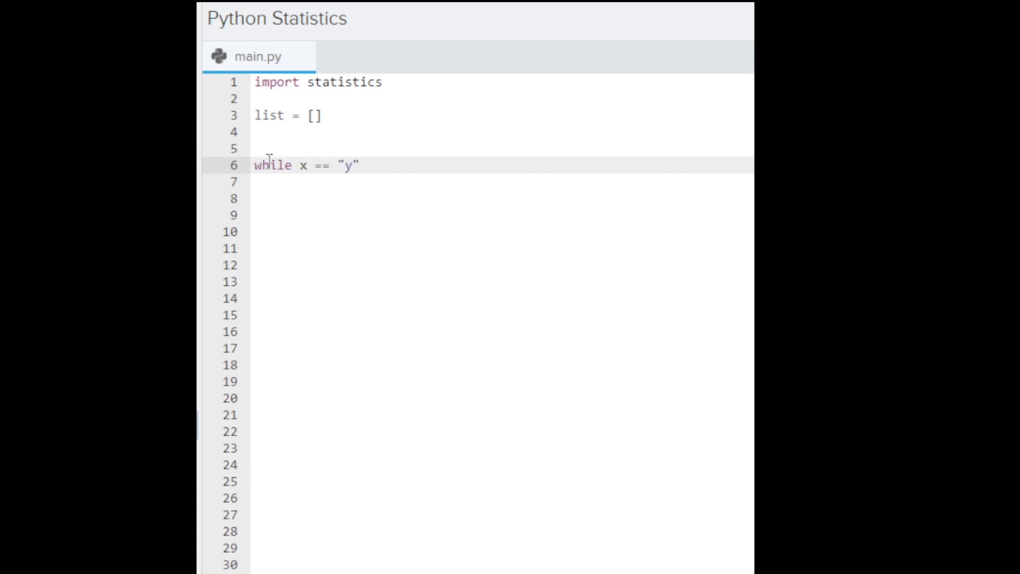
click(376, 168)
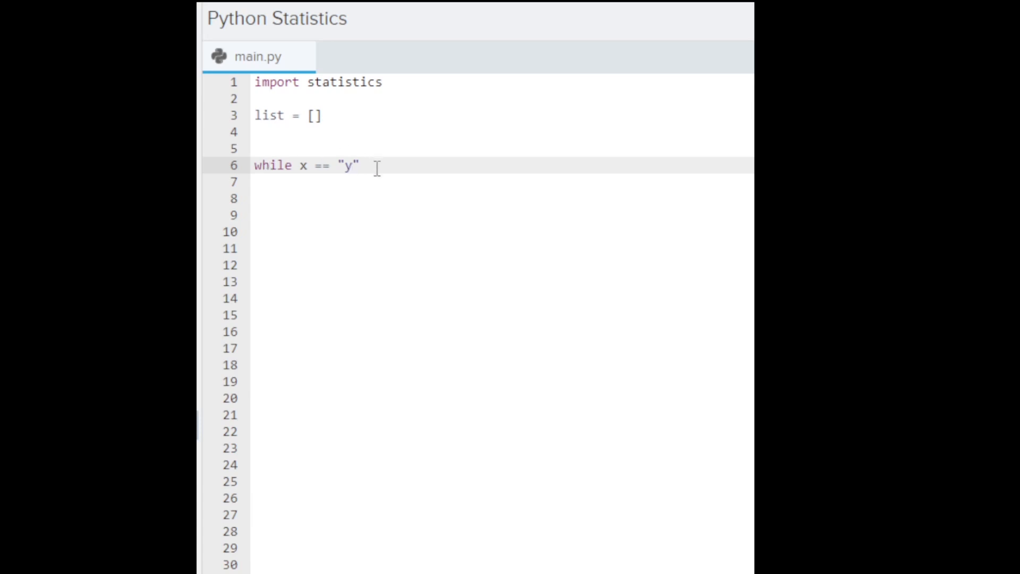
mouse_move(376, 165)
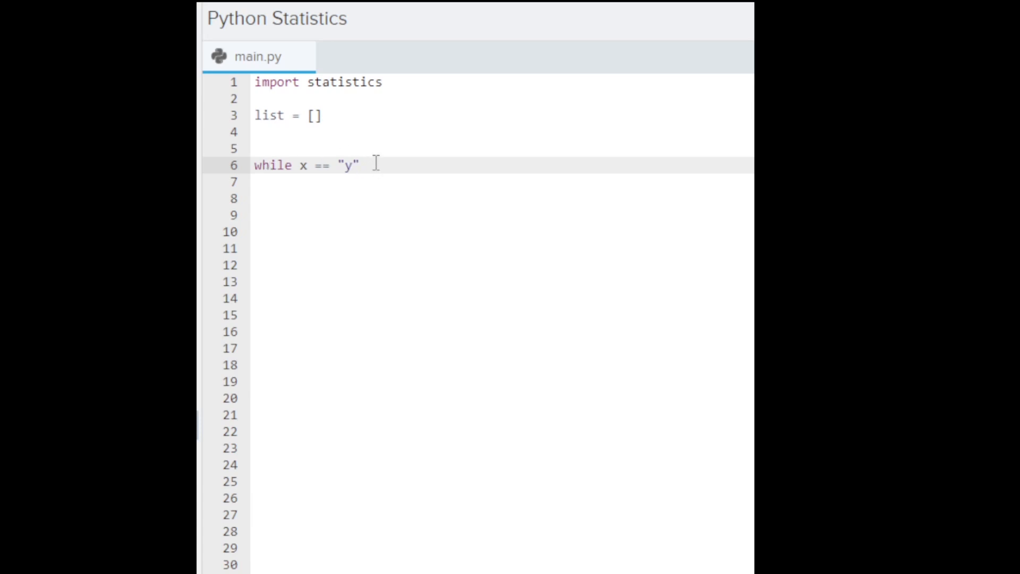
text(:)
click(502, 181)
text(prin)
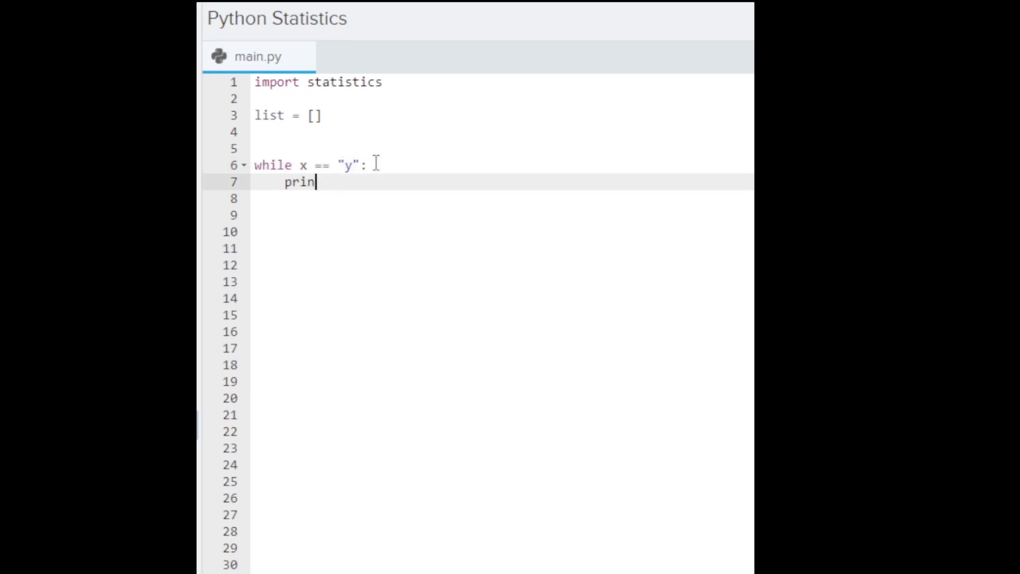
- Add print("Enter a Value:") as the first line of the loop body
text(t(""))
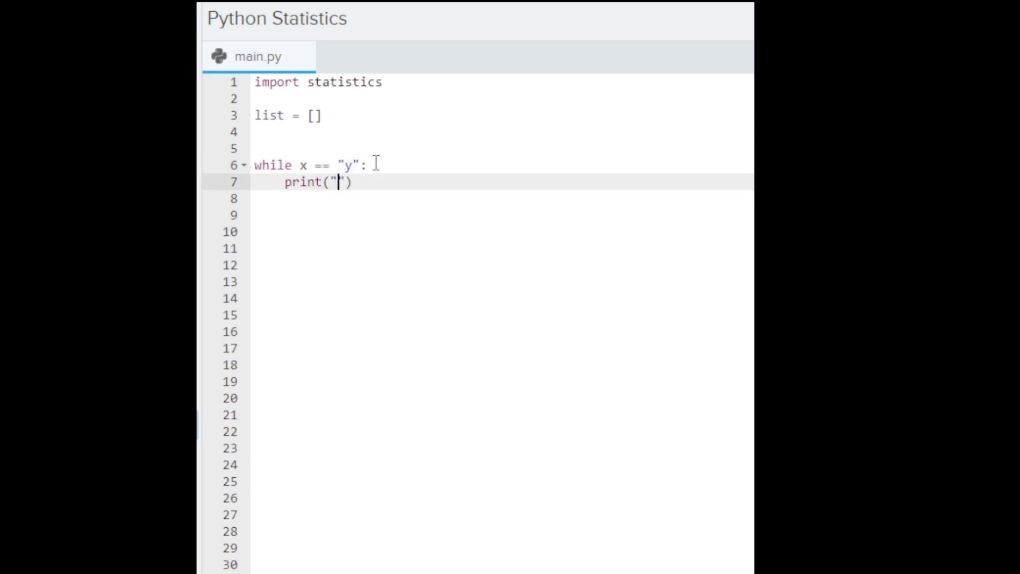
text(Enter)
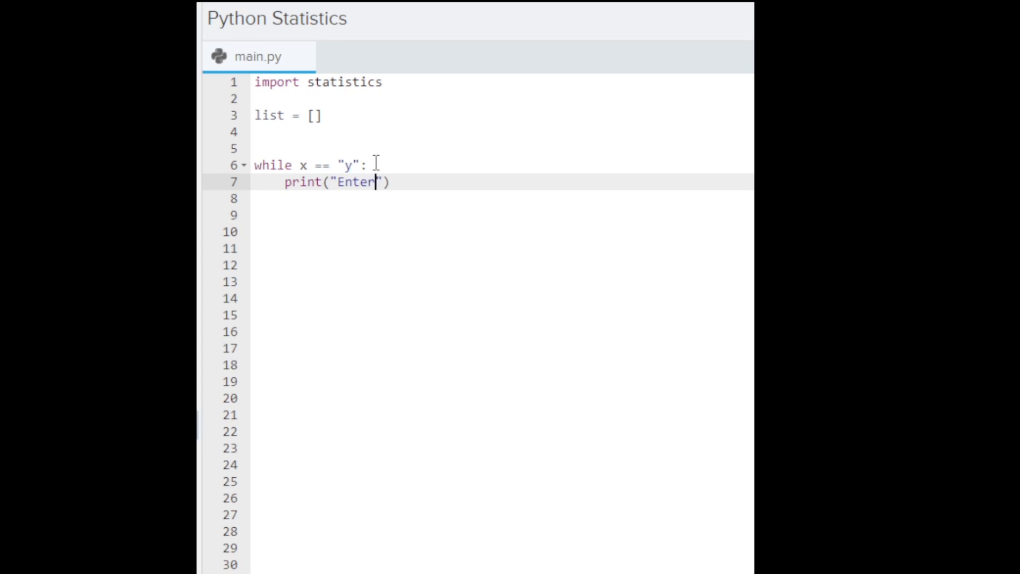
text(a Value:)
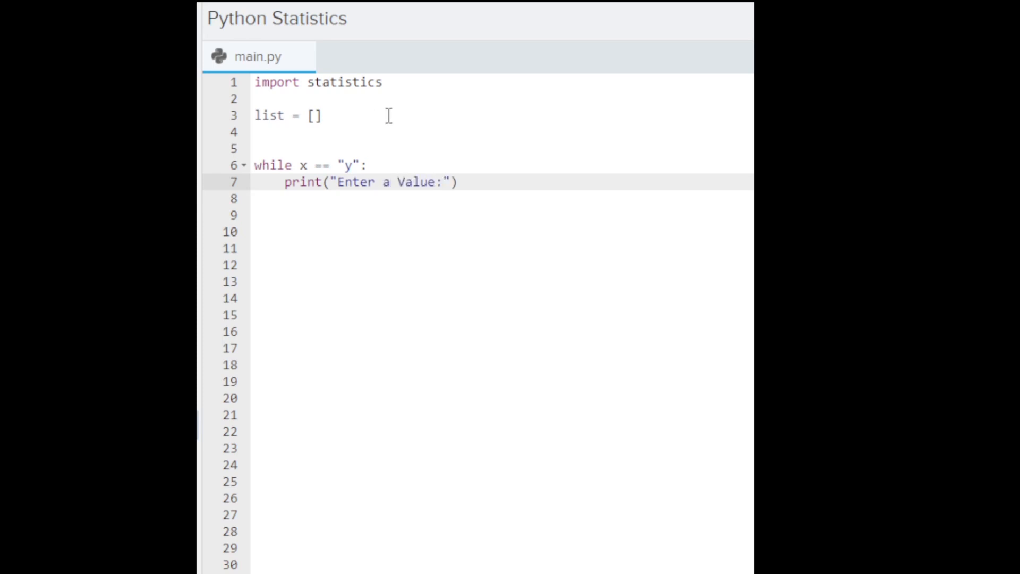
- Add 'y=float(input())' inside the loop to read the entered value as a number
click(499, 183)
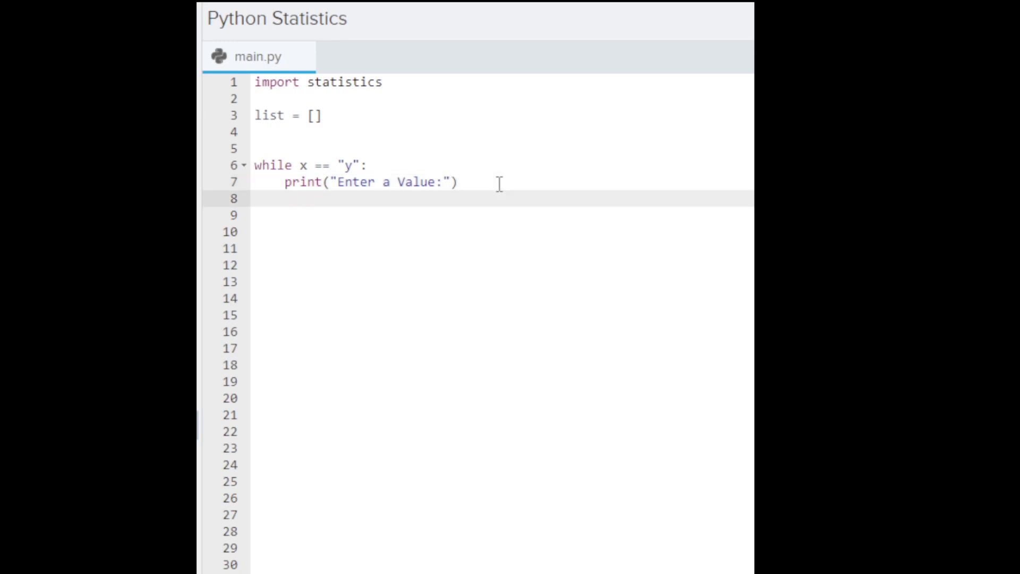
text(y=)
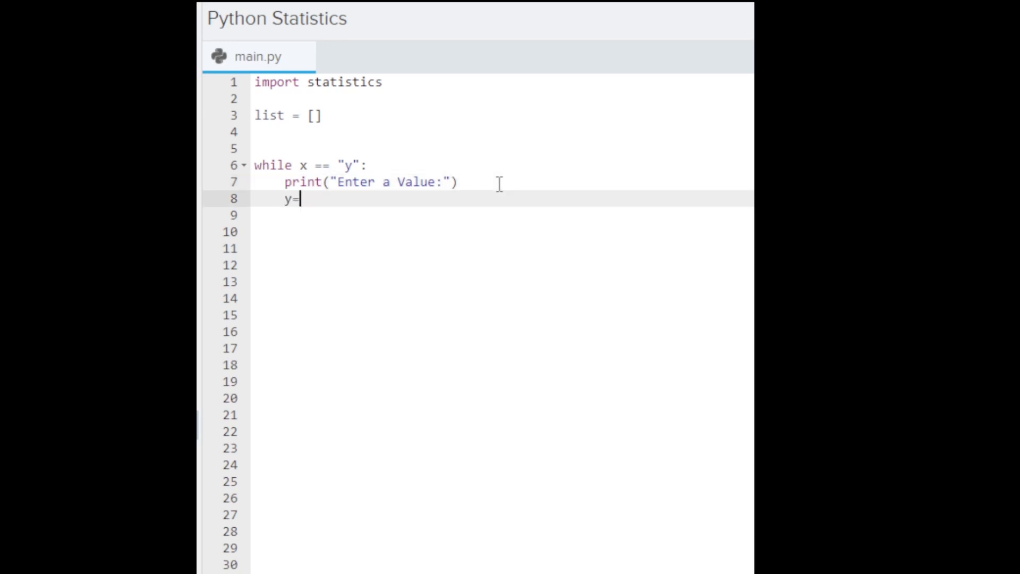
text(float()
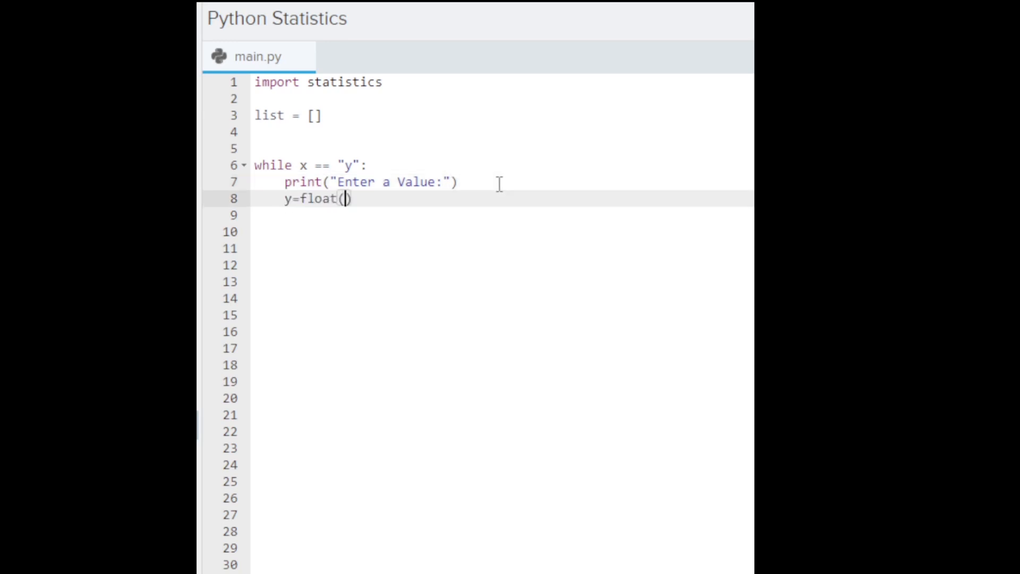
text(inp)
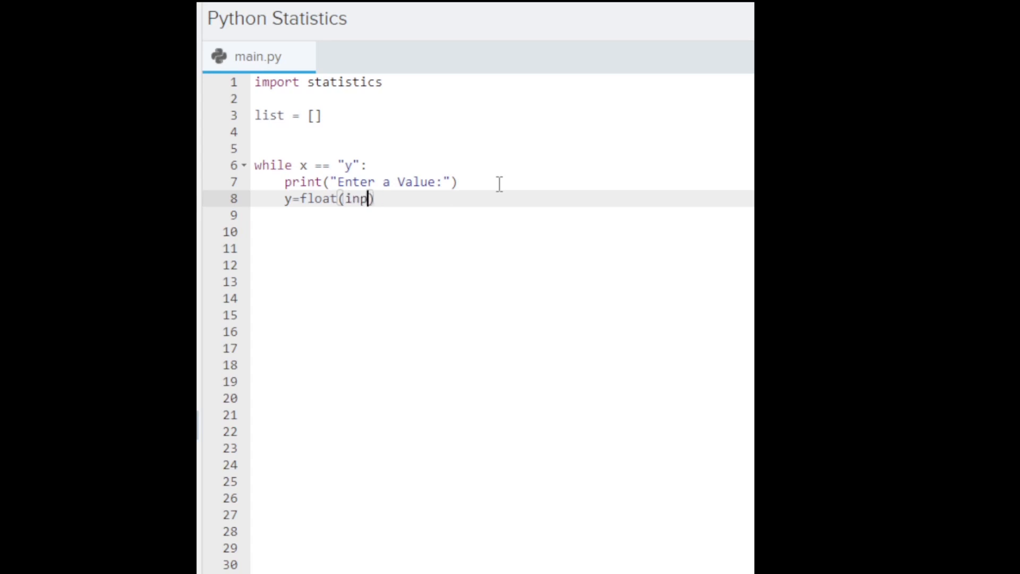
text(ut())
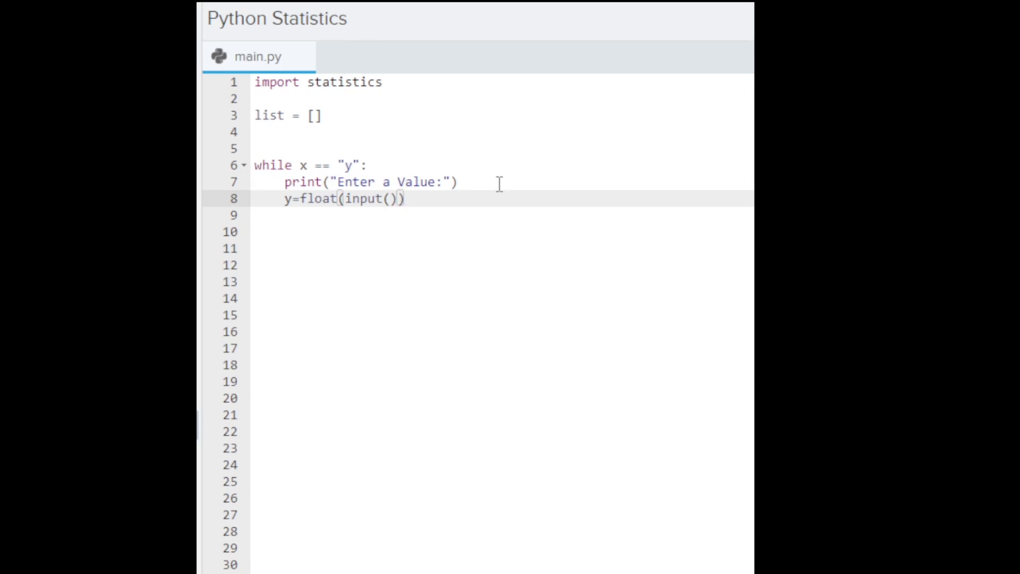
key(Return)
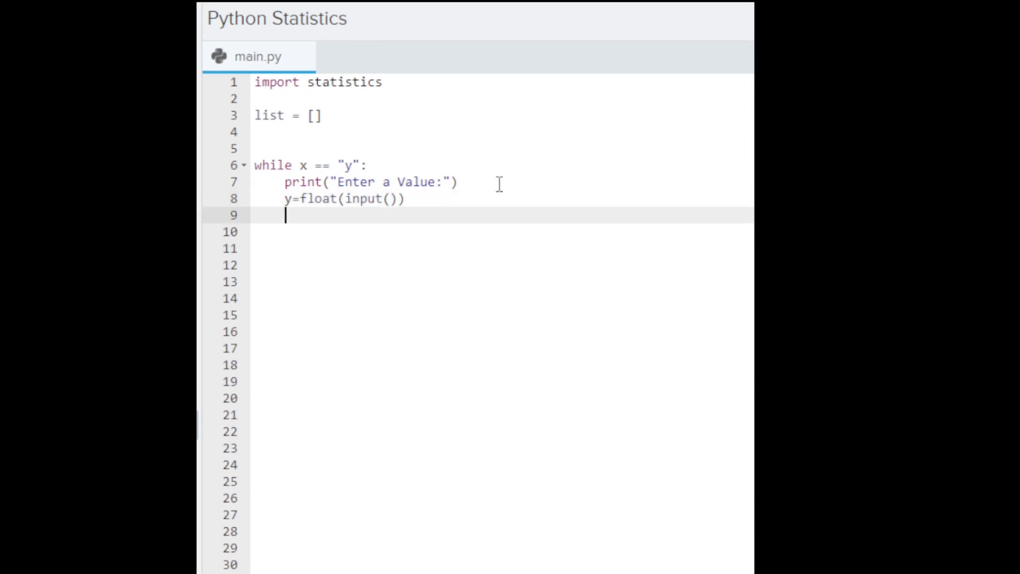
- Add 'list.append(y)' inside the loop to store each entered value
text(1)
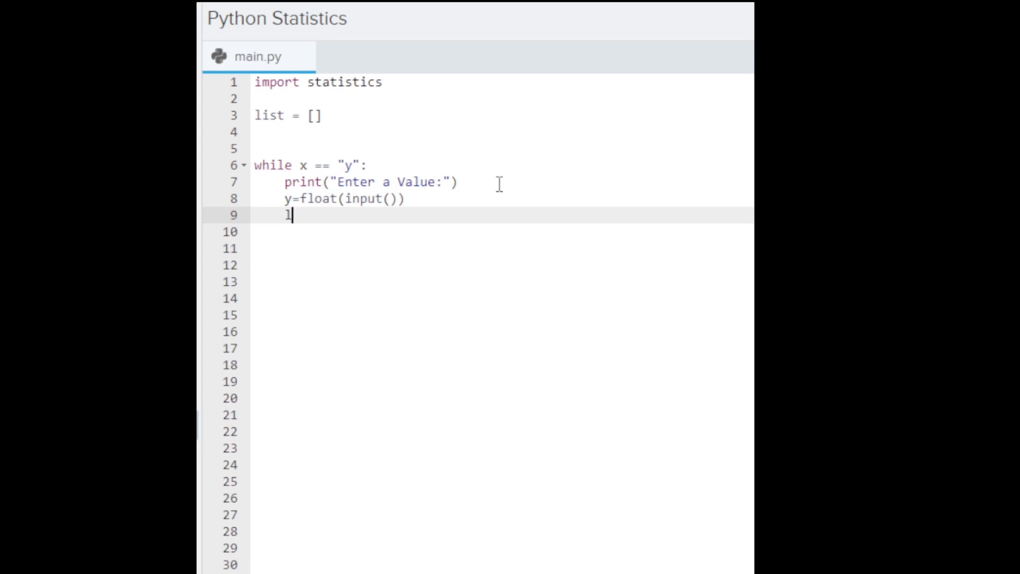
text(list.ap)
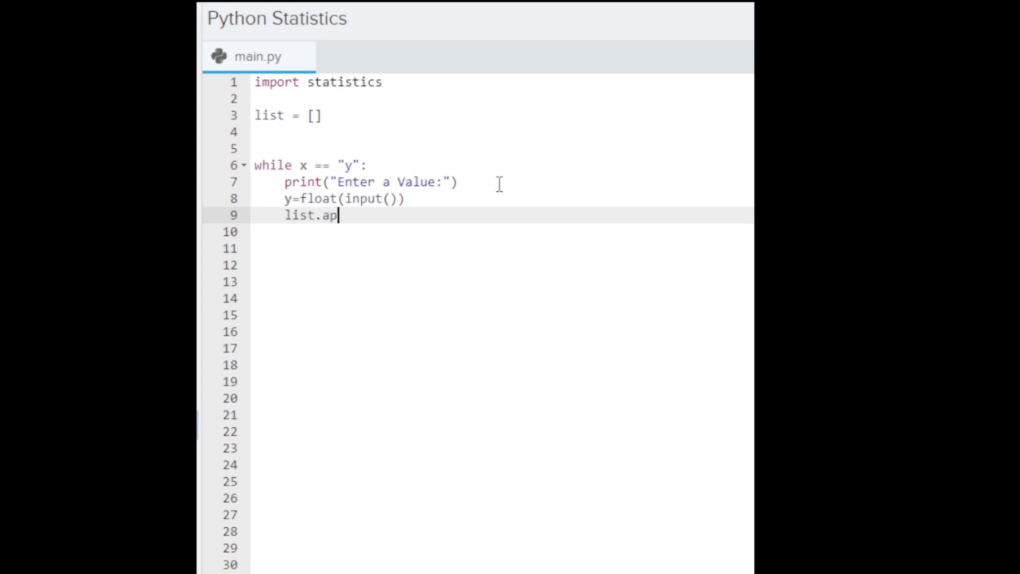
text(pend)
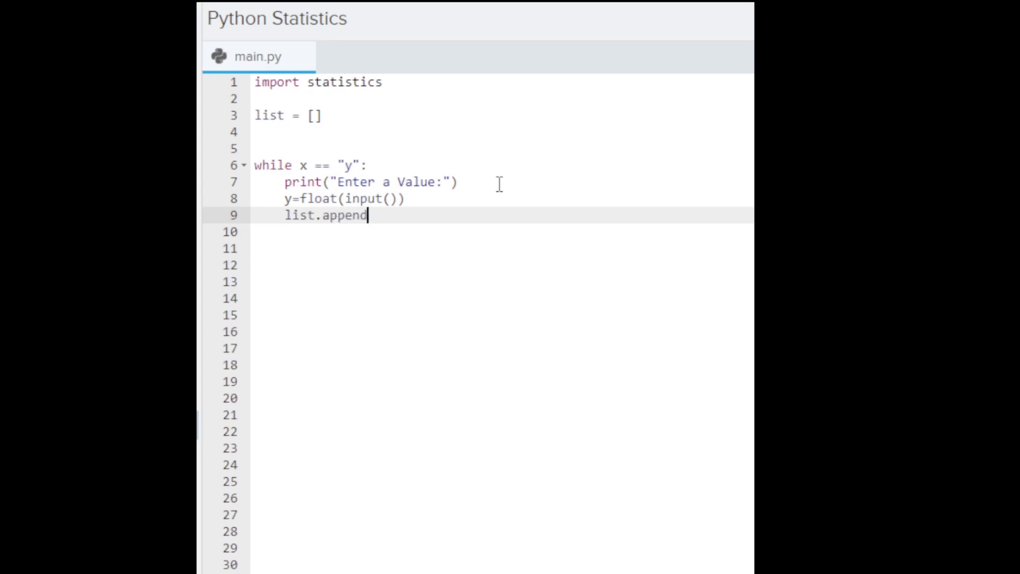
text((y))
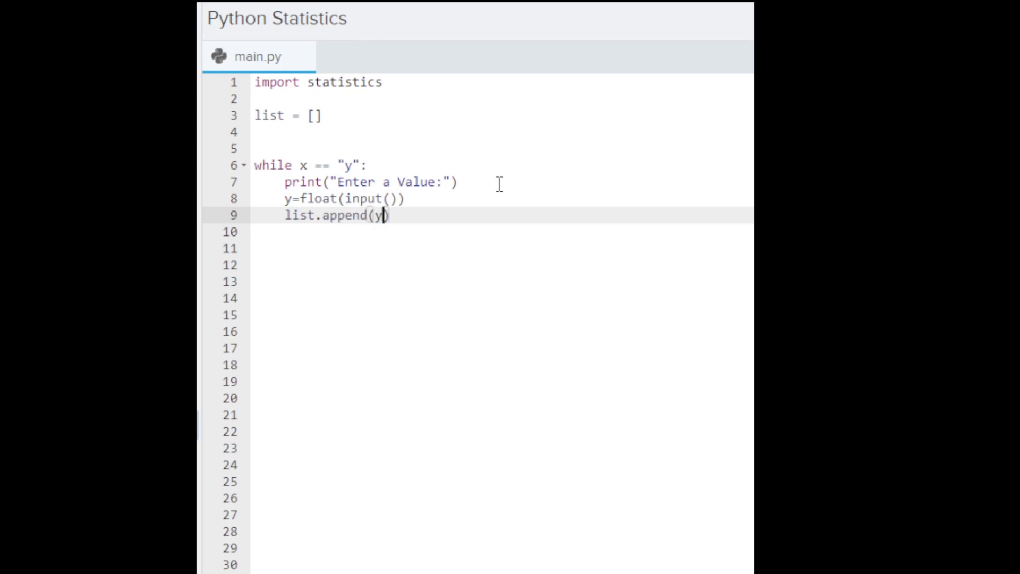
text())
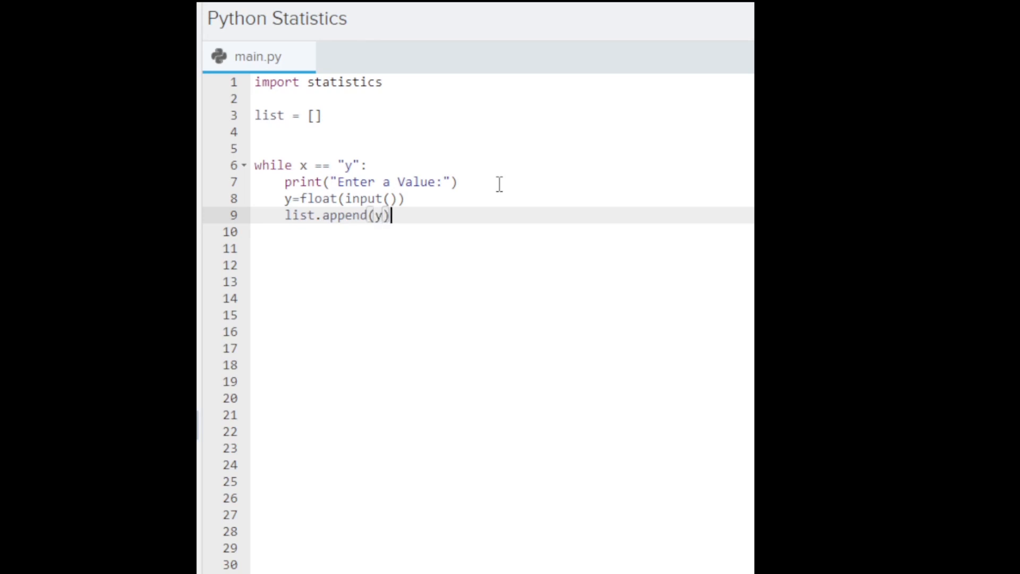
key(Return)
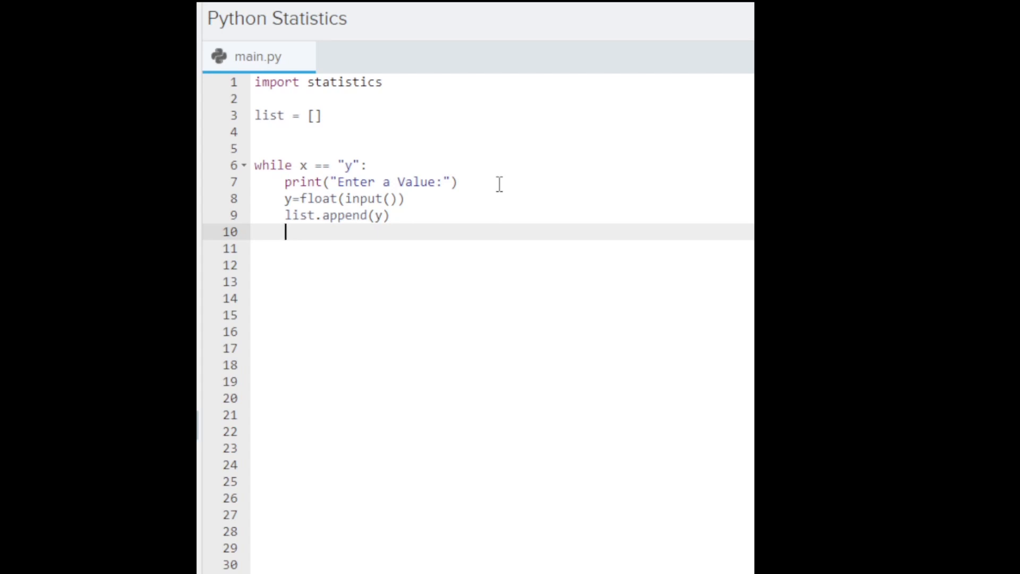
- Add print("Would you like to enter another value y/n") inside the loop, fixing the typo
text(print()
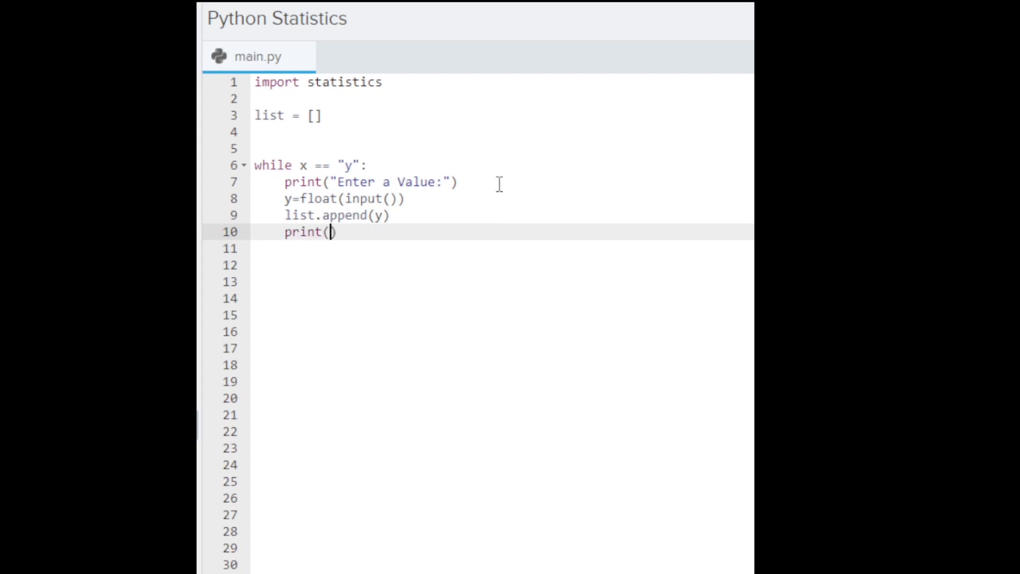
text(")
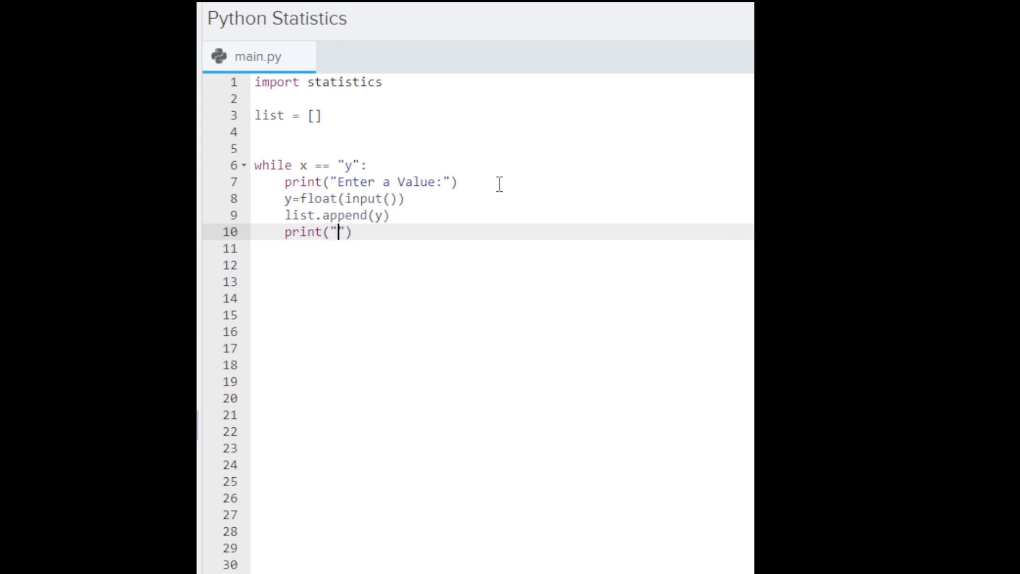
text(Would you l)
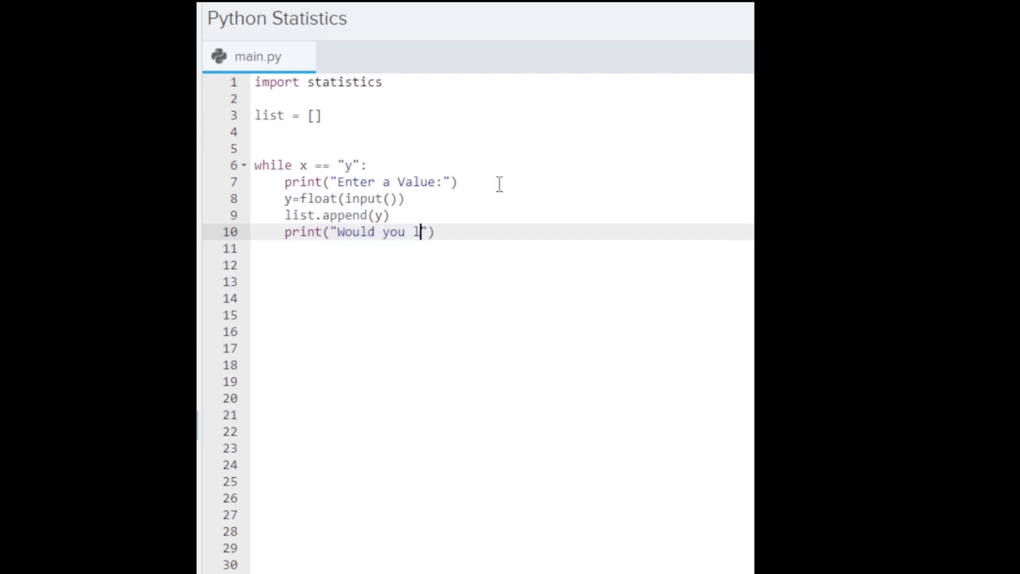
text(ke to)
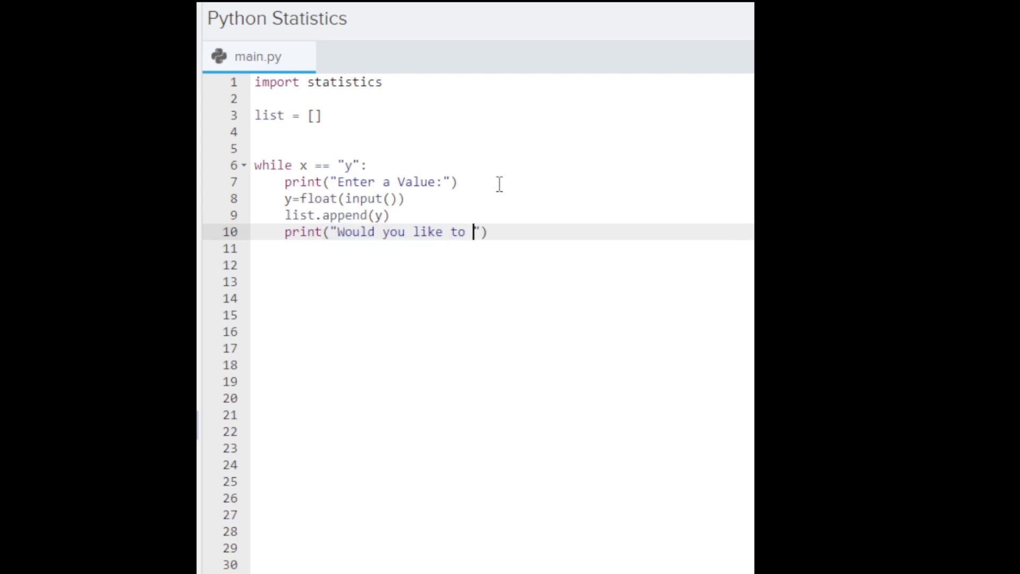
text(enter ano)
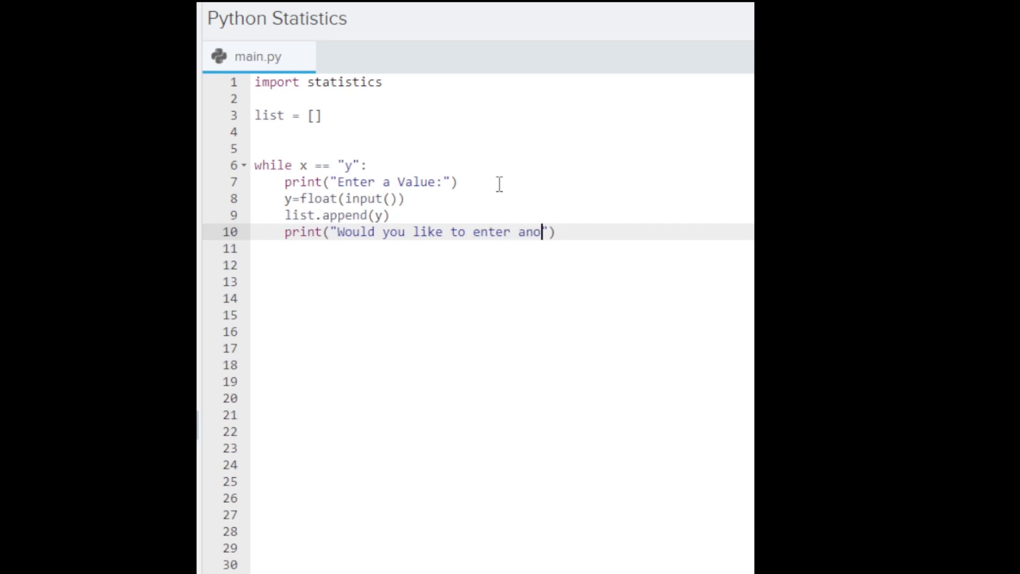
text(ther vk)
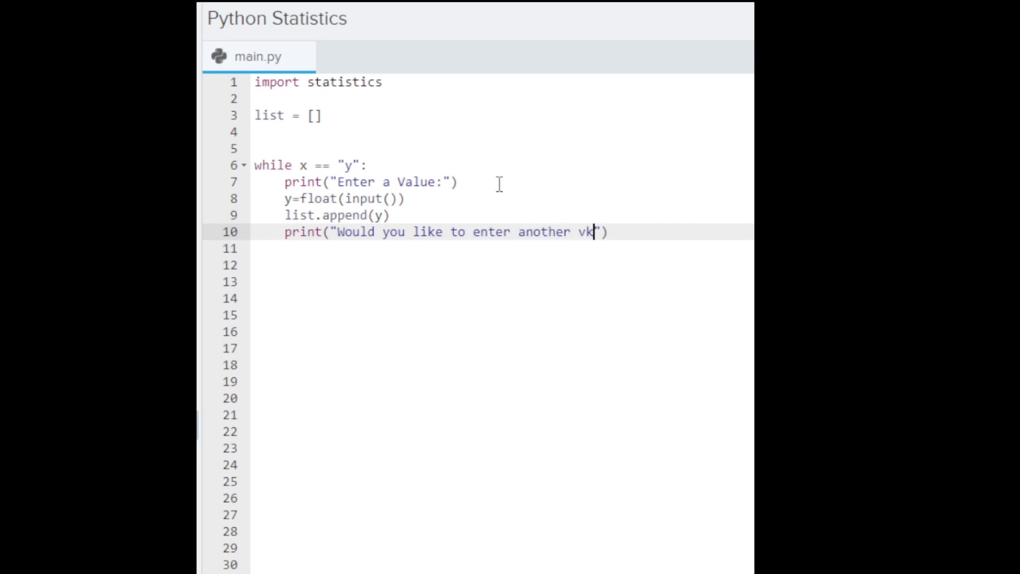
text(akye y)
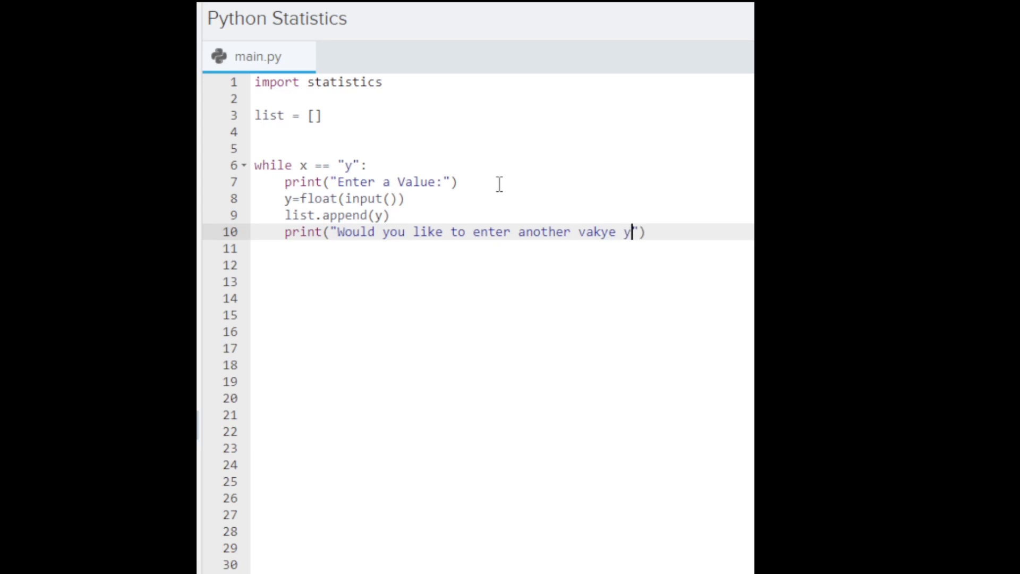
key(Backspace)
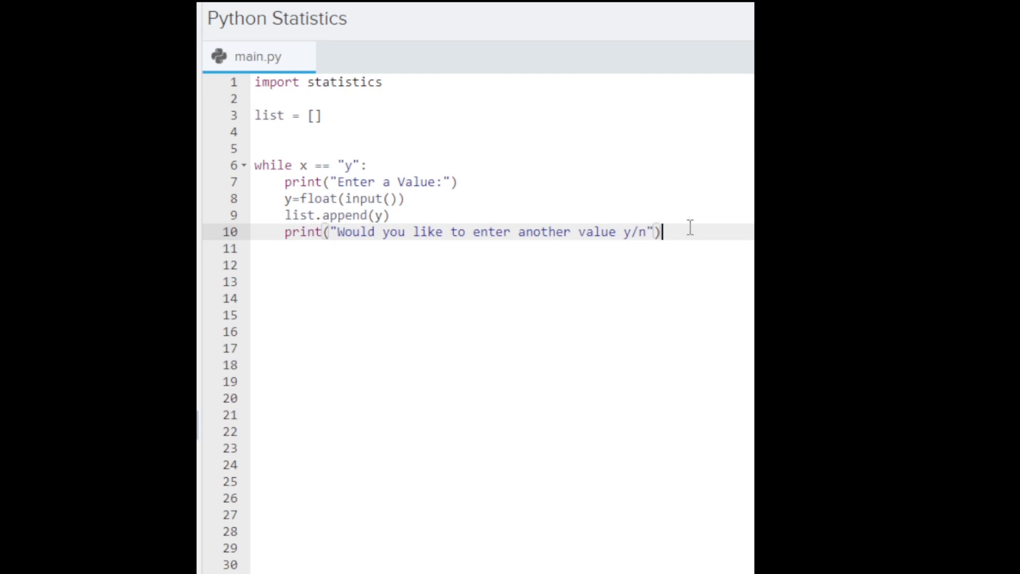
text(x)
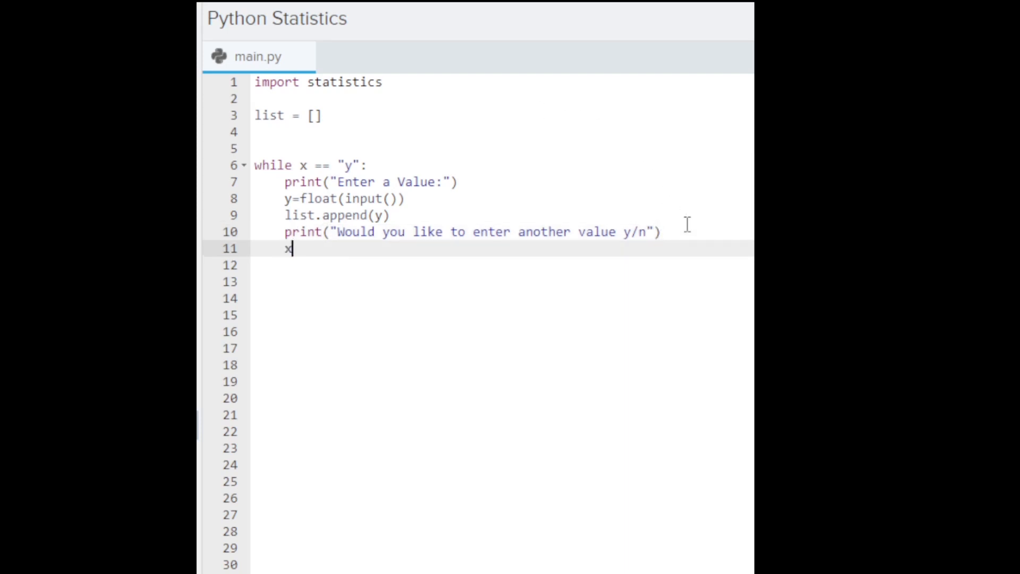
- End the loop with 'x=input()' and initialise x="y" on line 4 before the loop
text(=input)
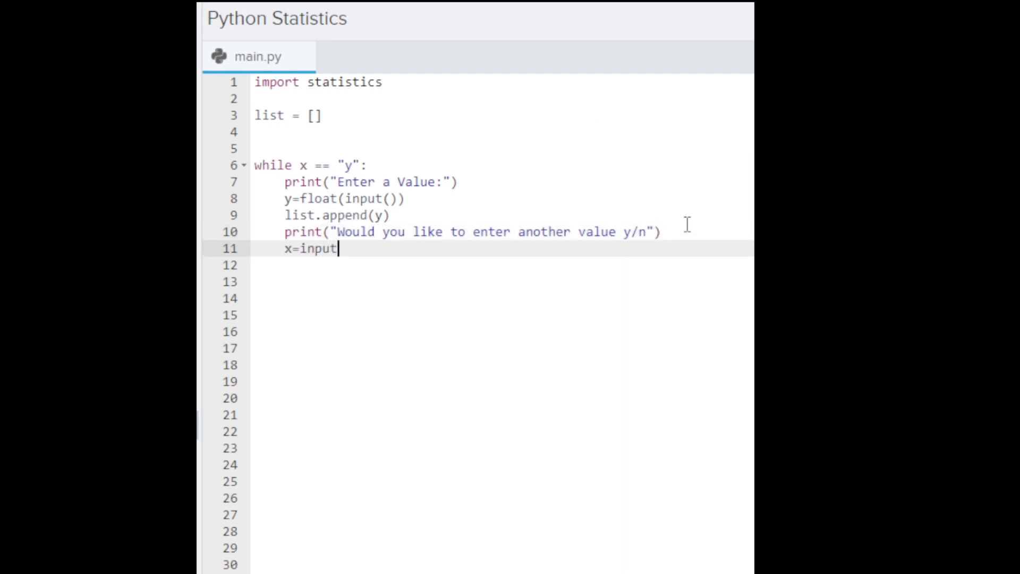
text(())
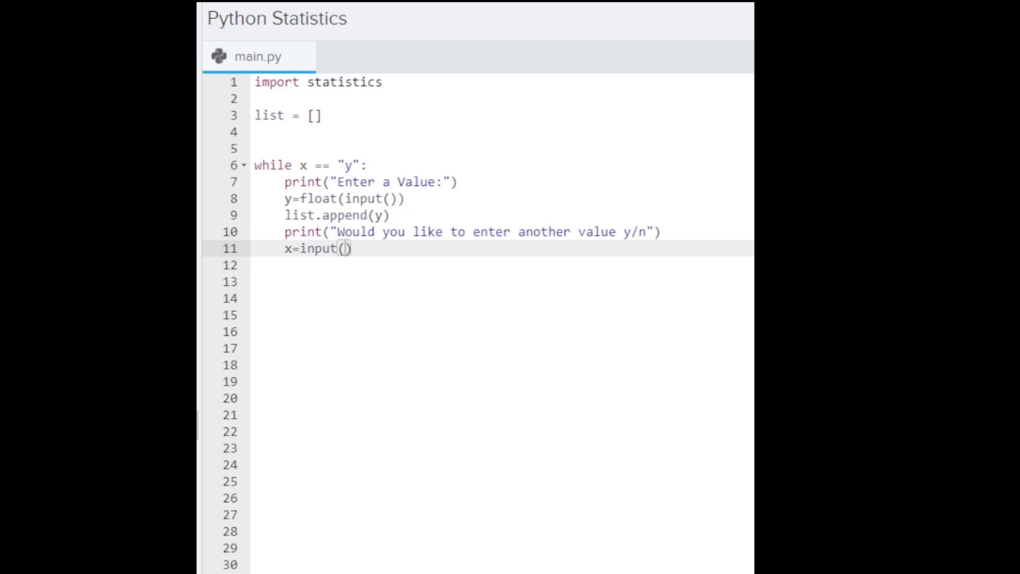
click(306, 132)
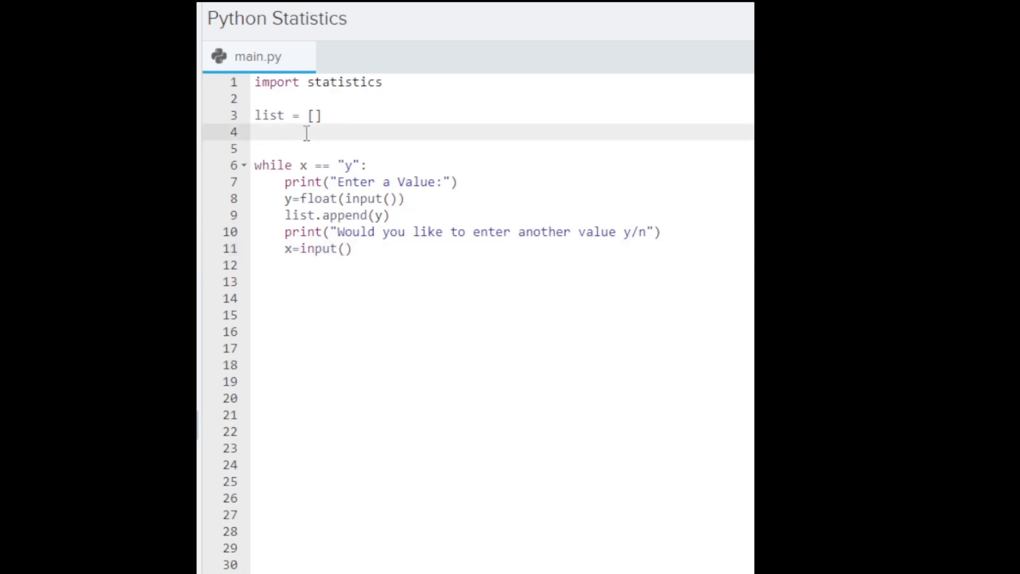
text(x)
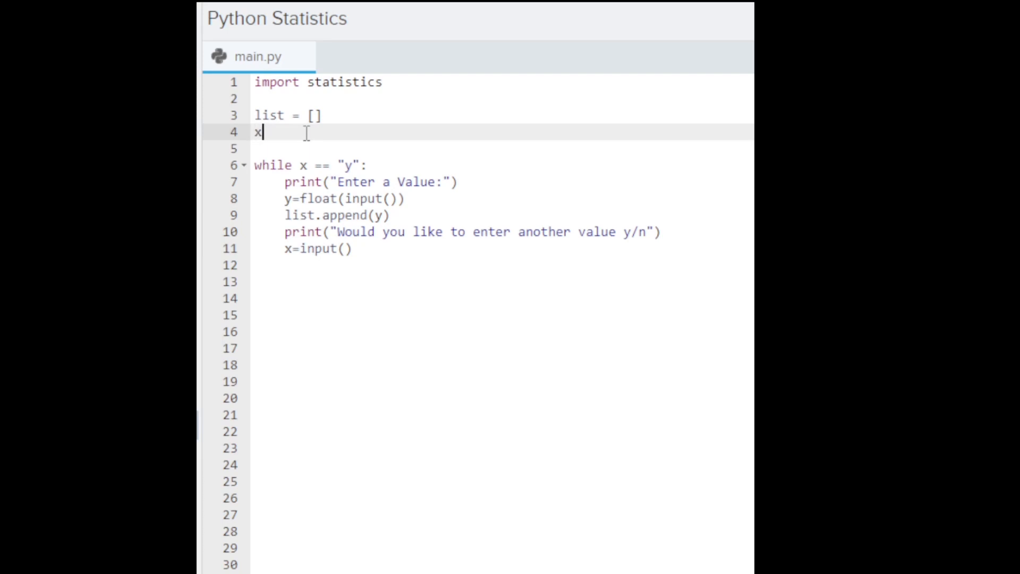
text(="")
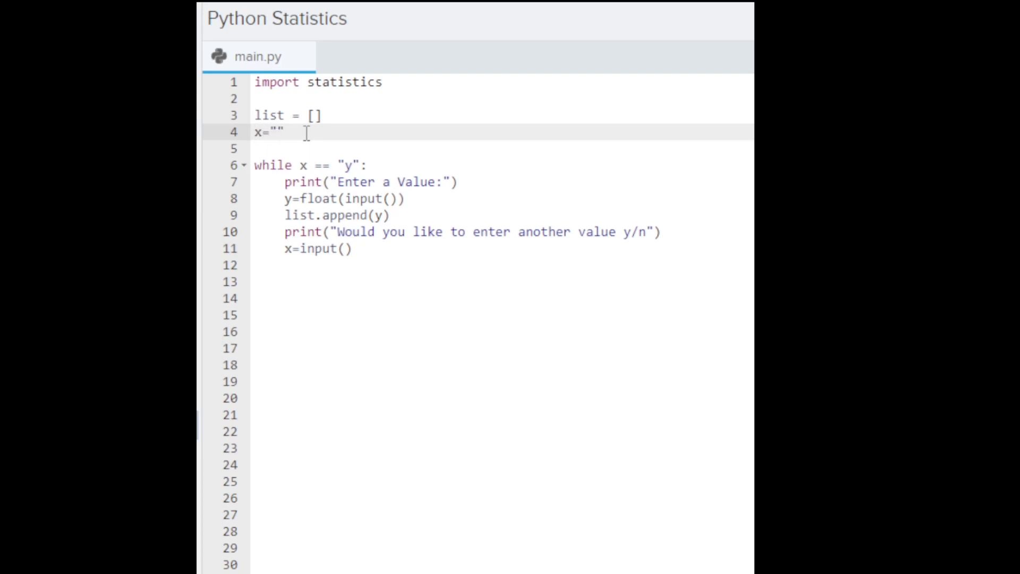
text(y)
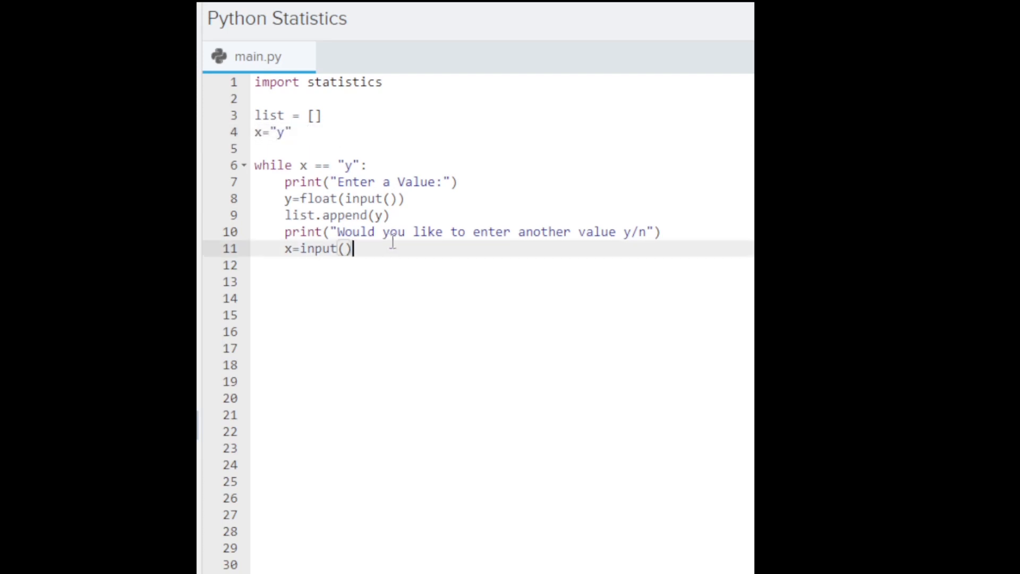
- Correct the y/n hint in the 'enter another value' prompt
click(640, 231)
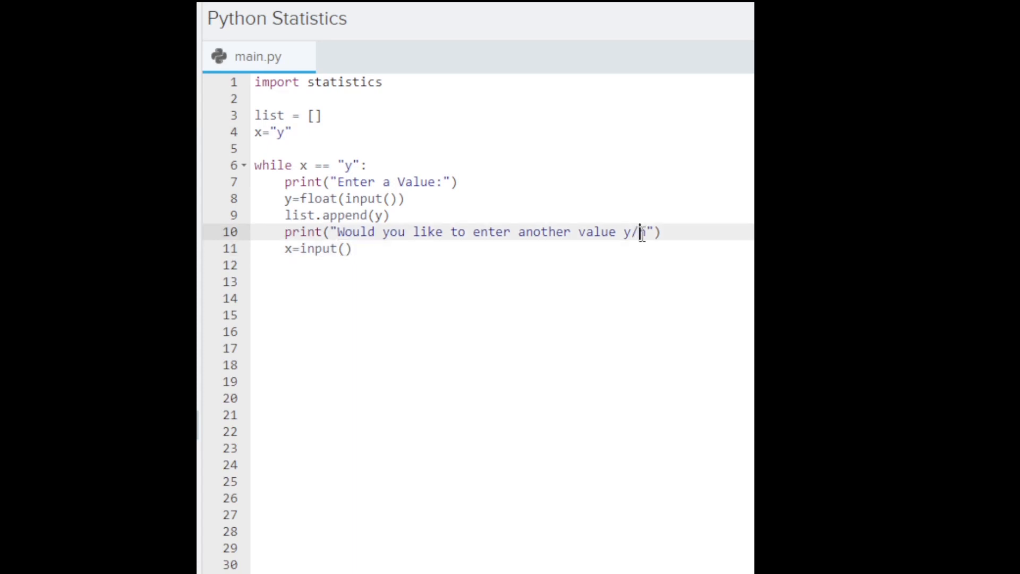
text(n)
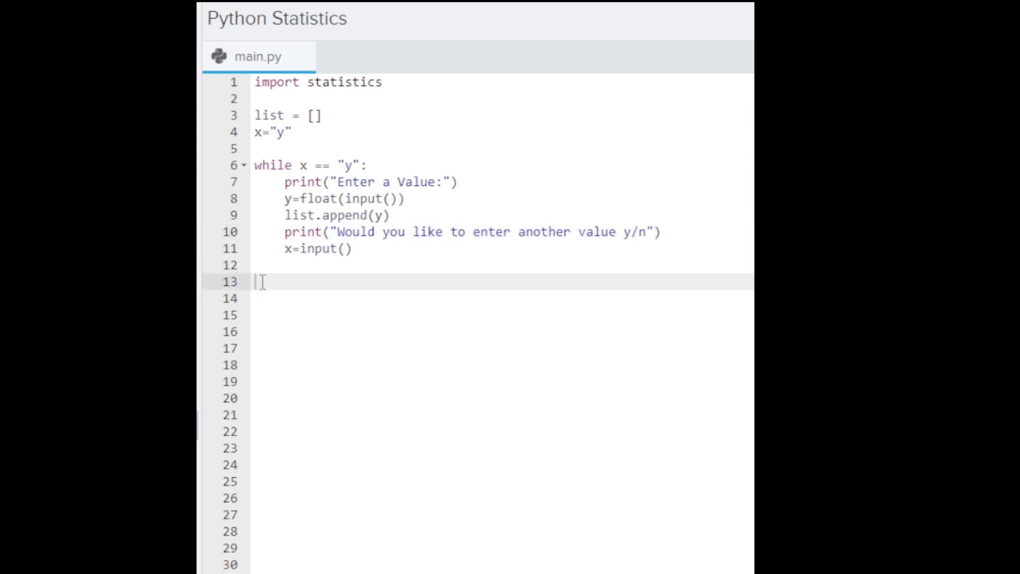
- After the loop, sort the list with list.sort() and print it with print(list)
text(lis)
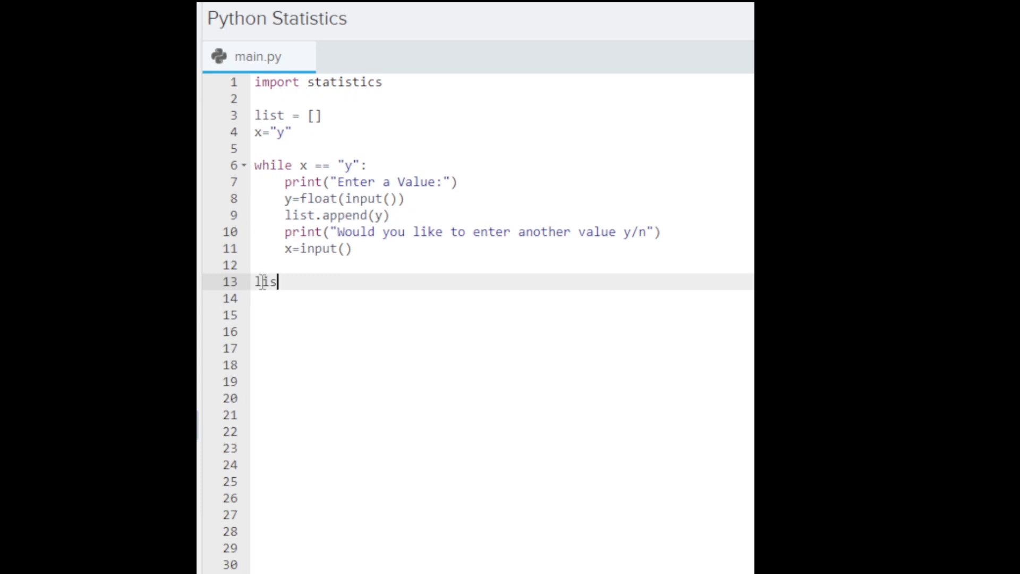
text(t.sort()
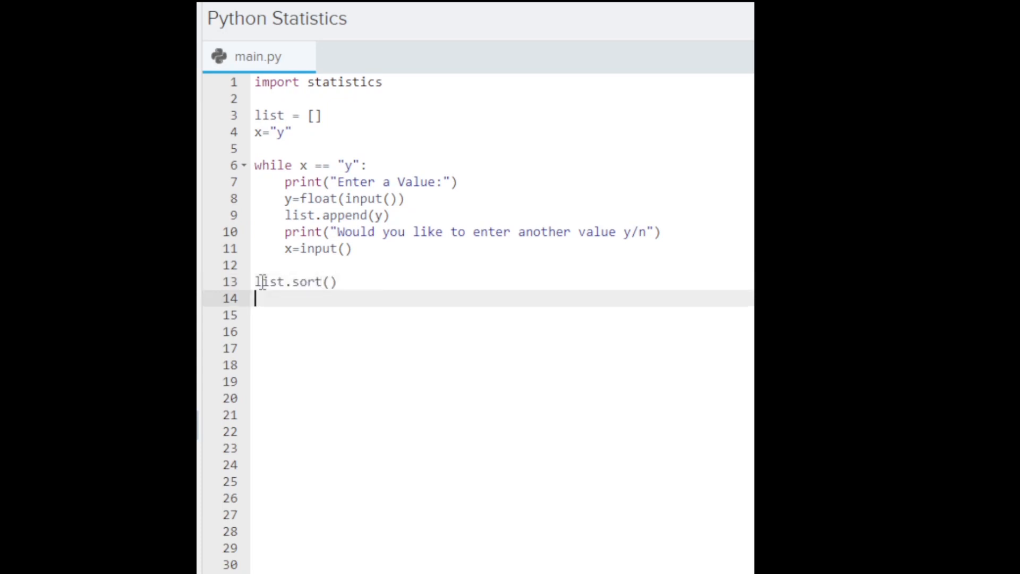
text(print)
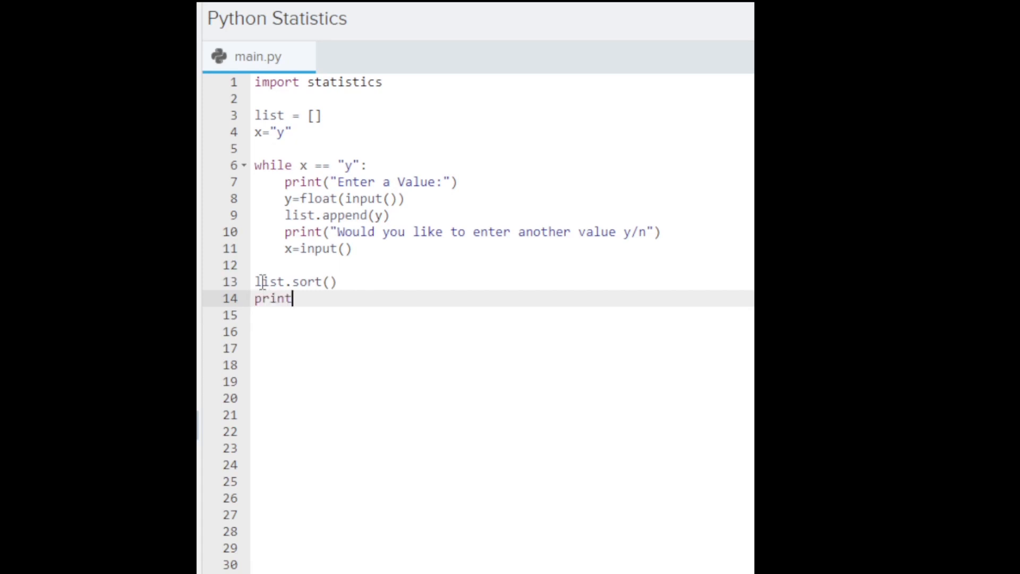
text((list))
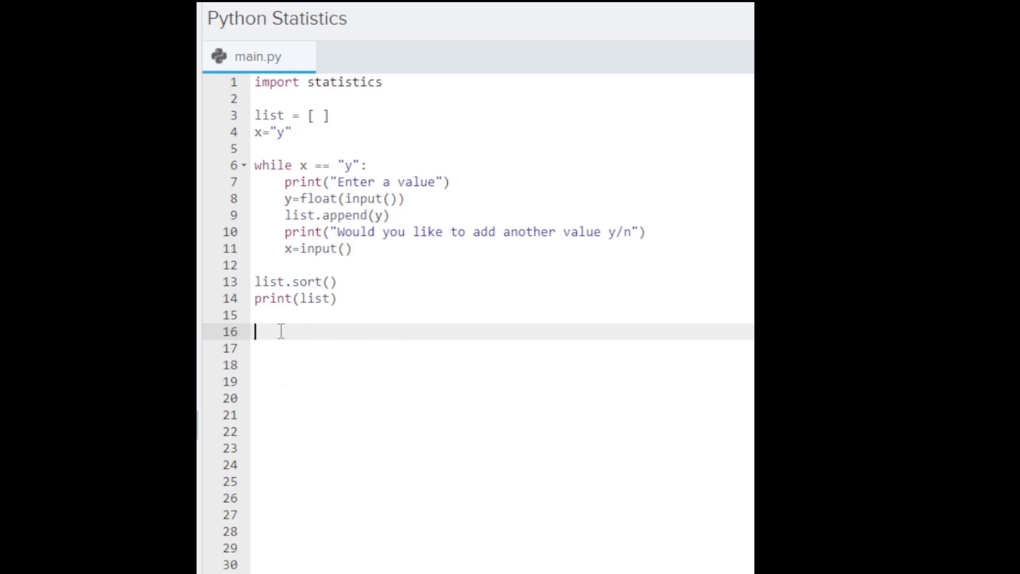
- Write print("Max:",max(list)) and a copied line changed to print("Min:",min(list))
text(print())
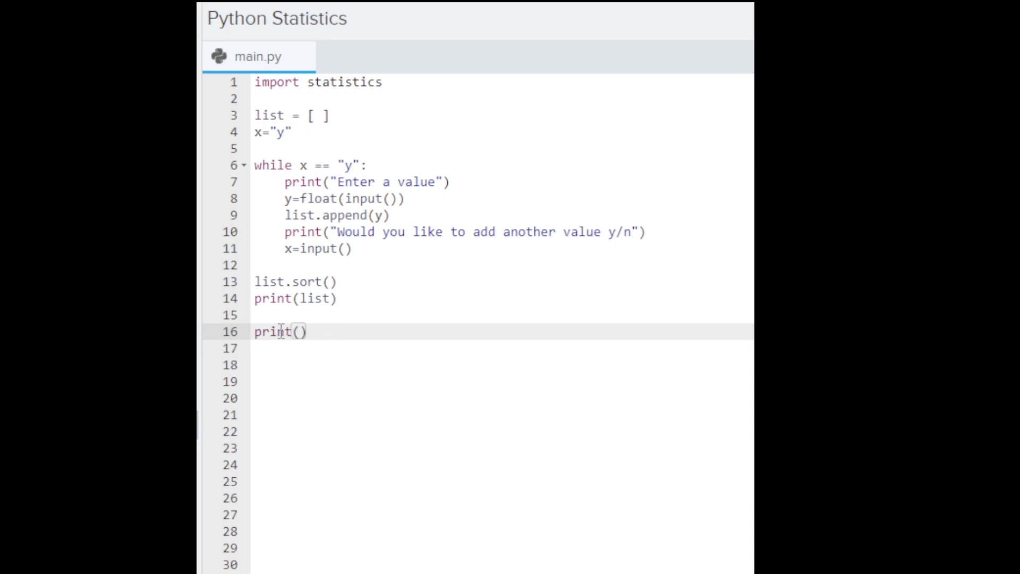
text("")
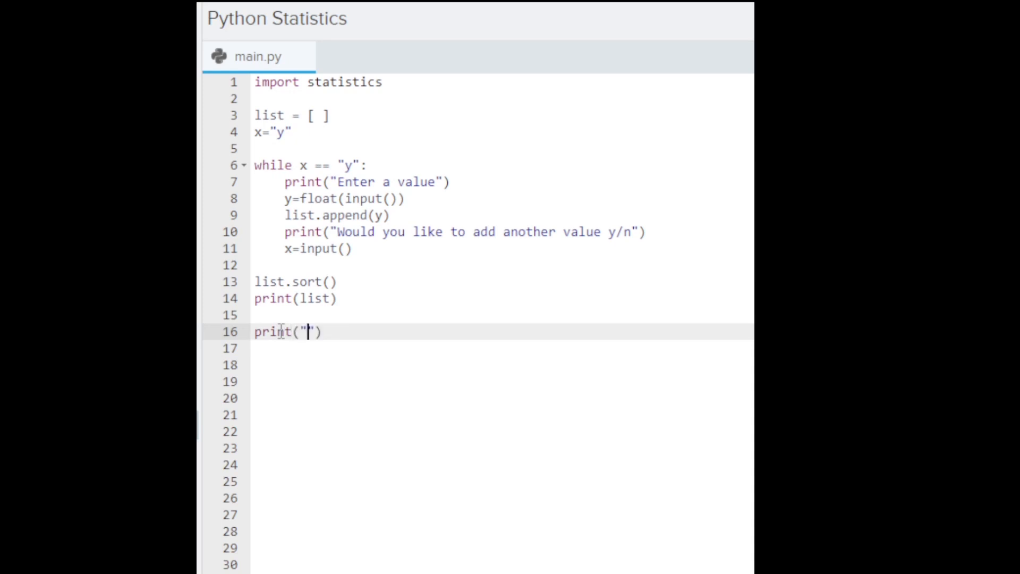
text(Max:)
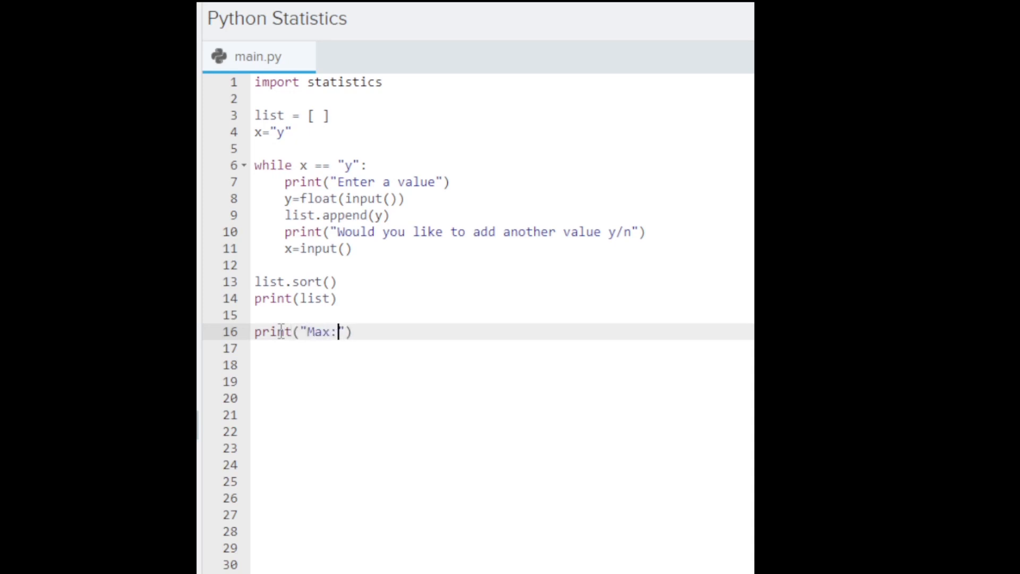
text(,)
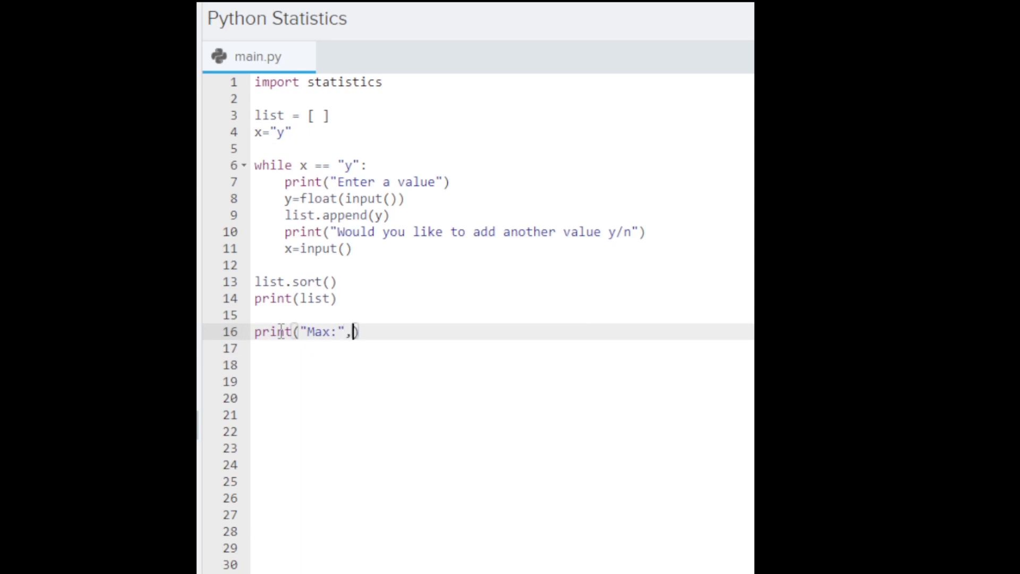
text(max(l)
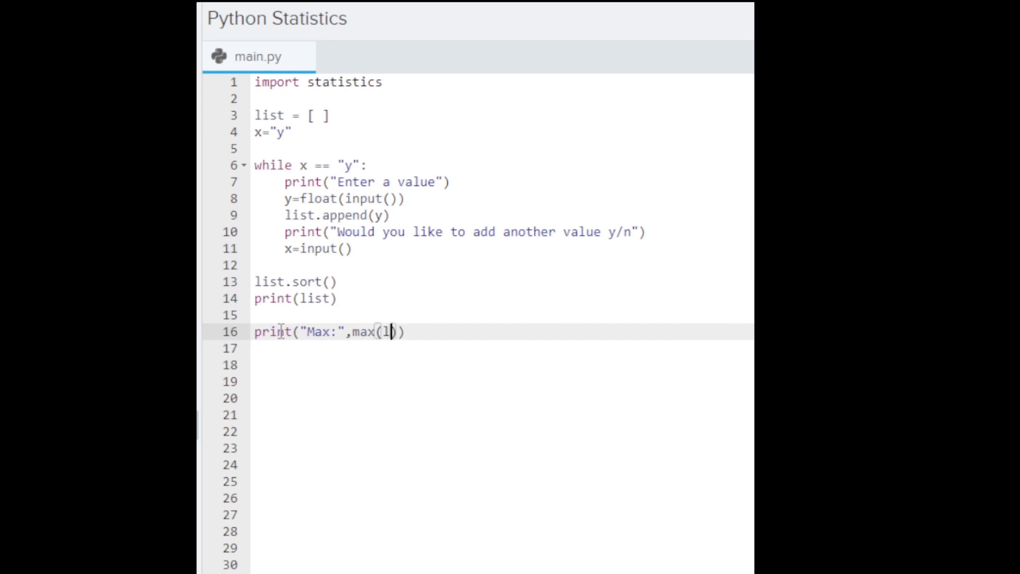
text(ist)
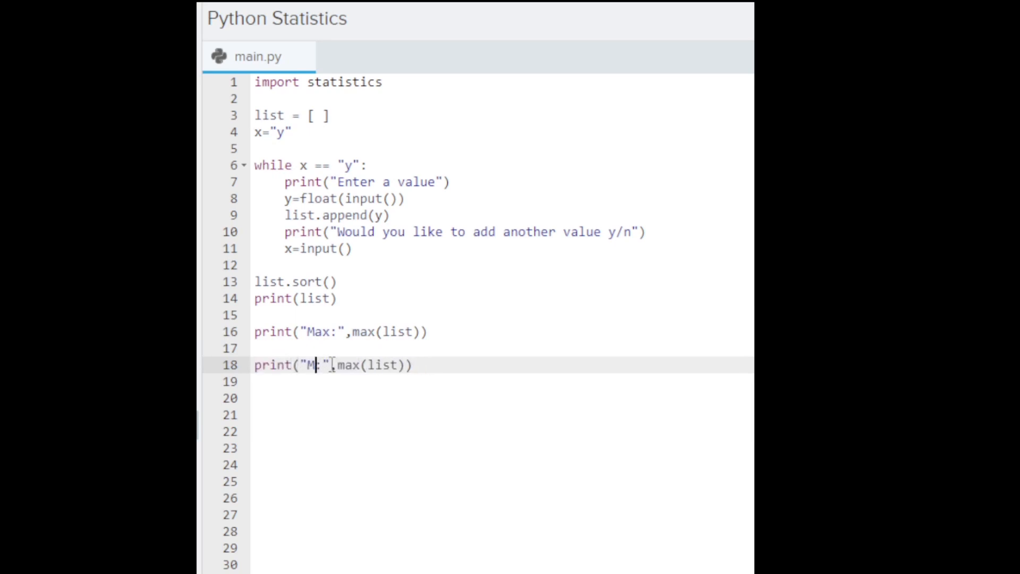
text(in)
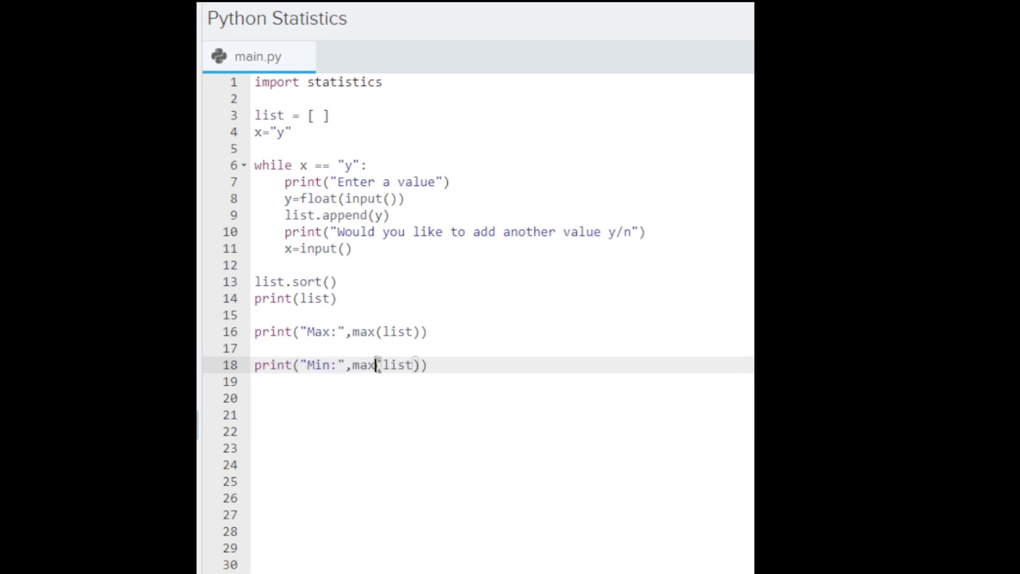
text(min)
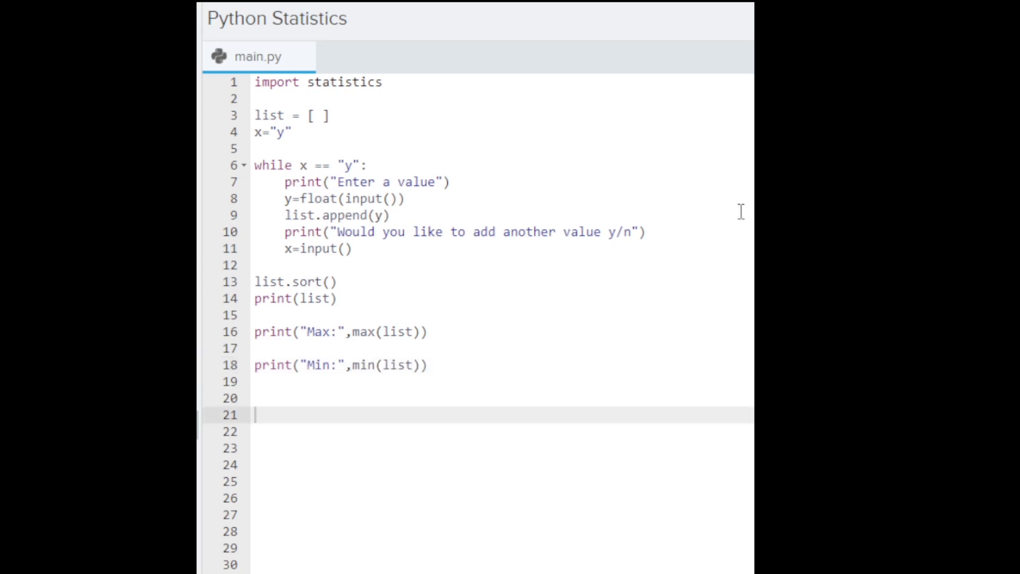
- Compute 'average = sum(list) / len(list)' on line 20
click(267, 397)
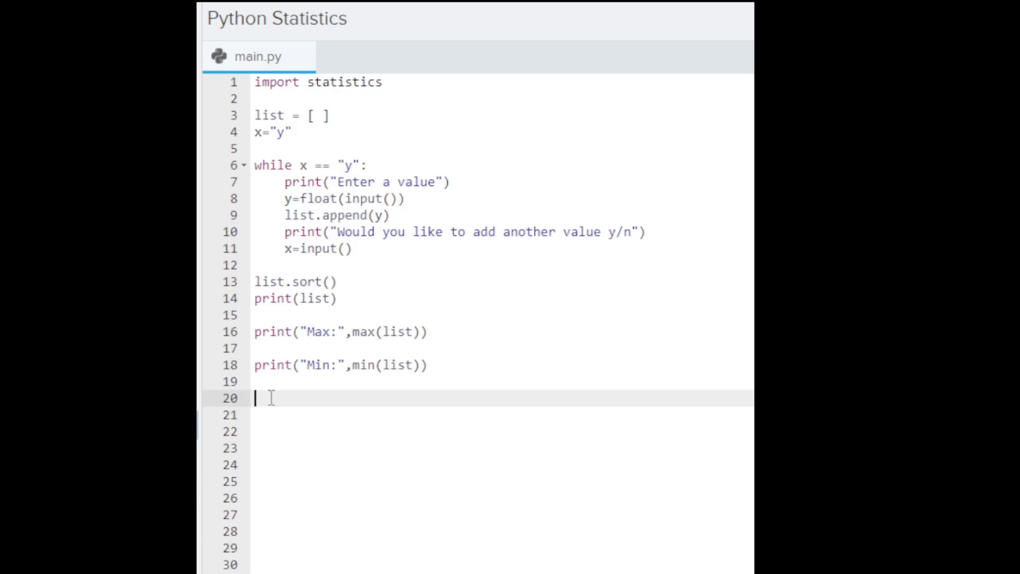
text(averag)
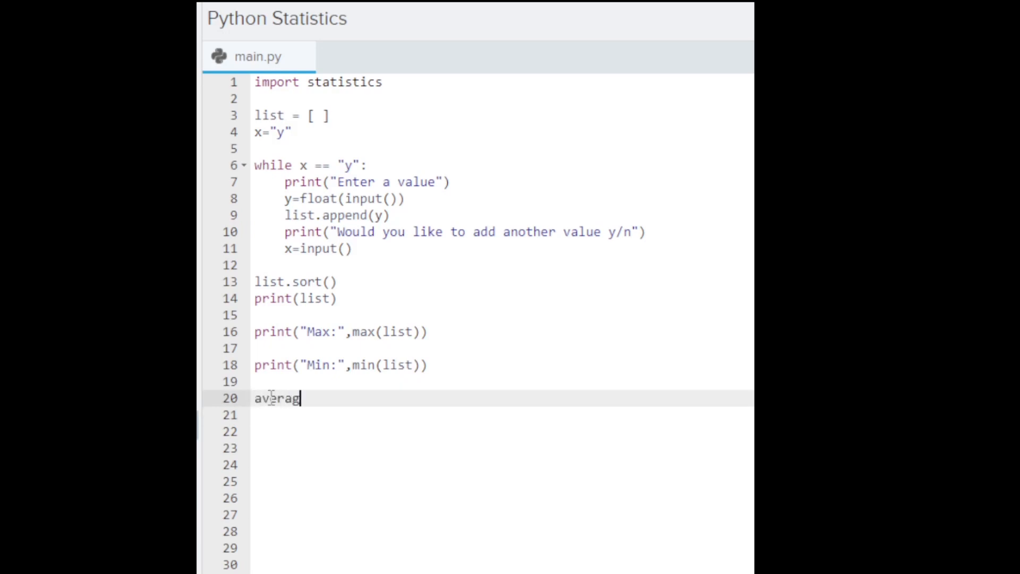
text(e =)
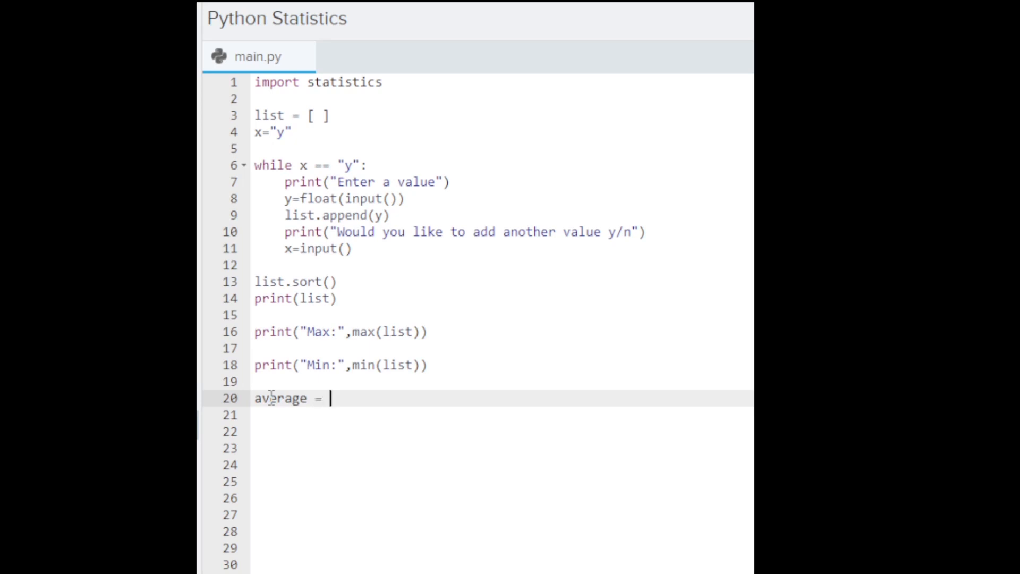
text(sum)
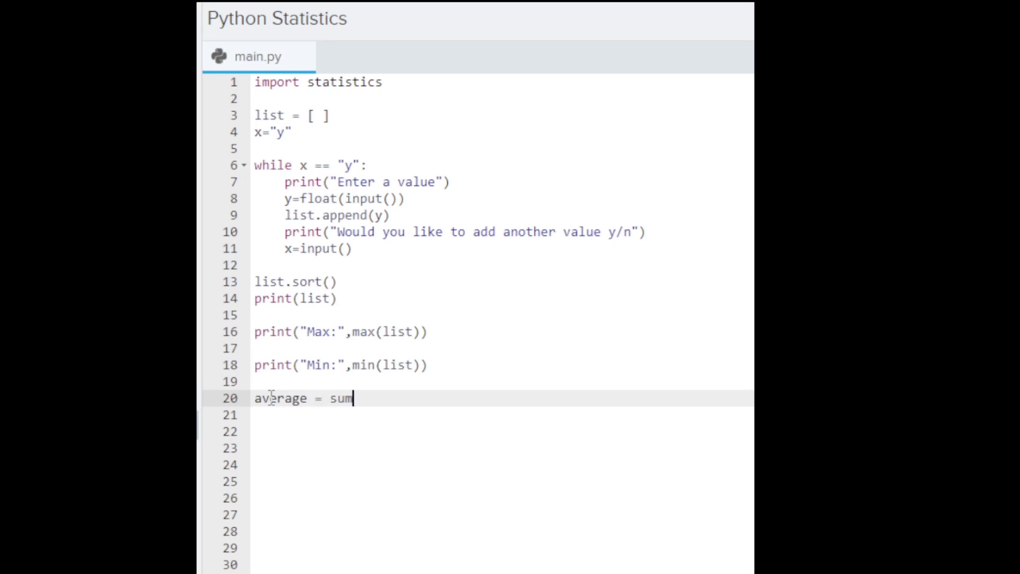
text(())
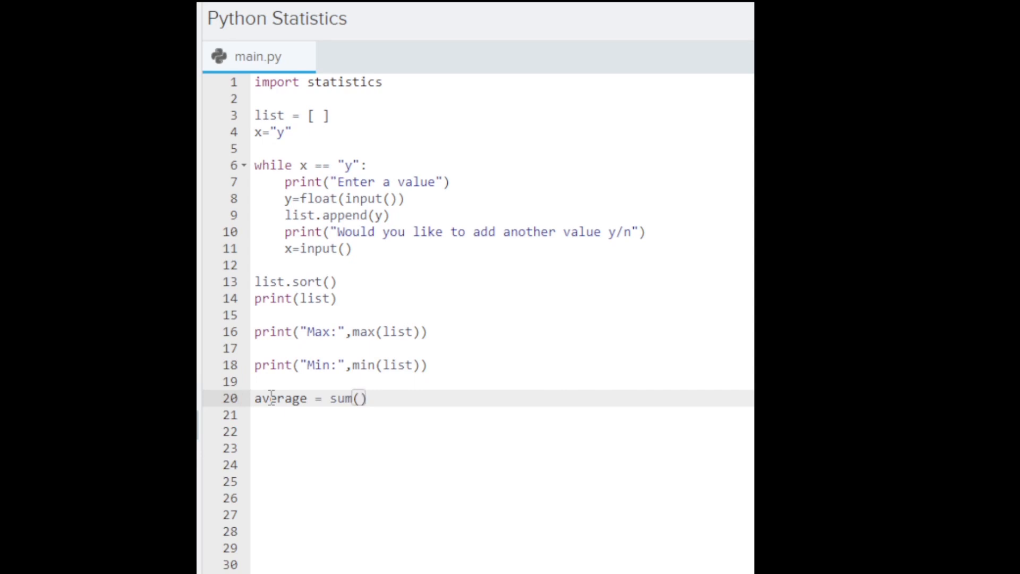
text(lisy)
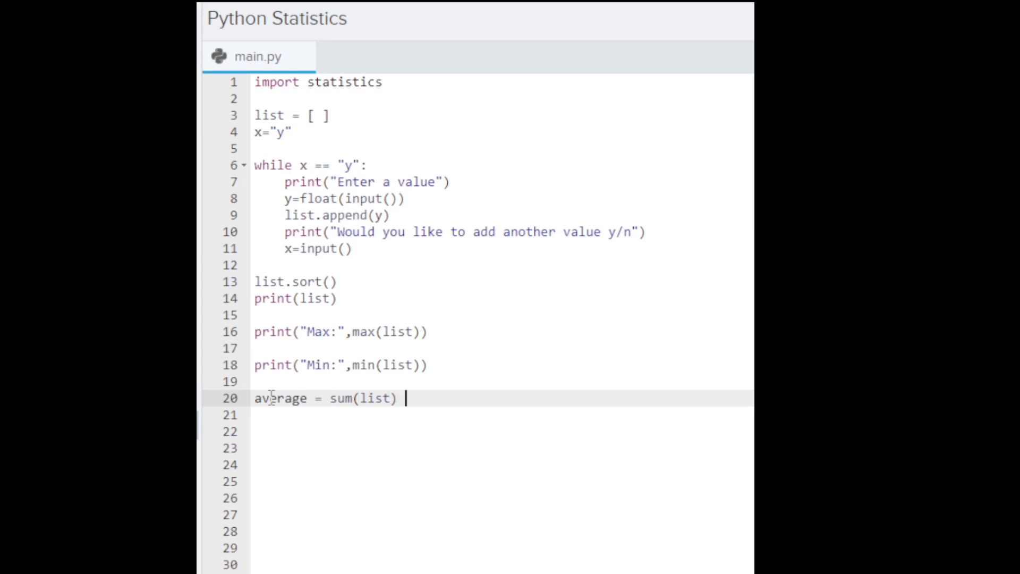
text(/ lenm)
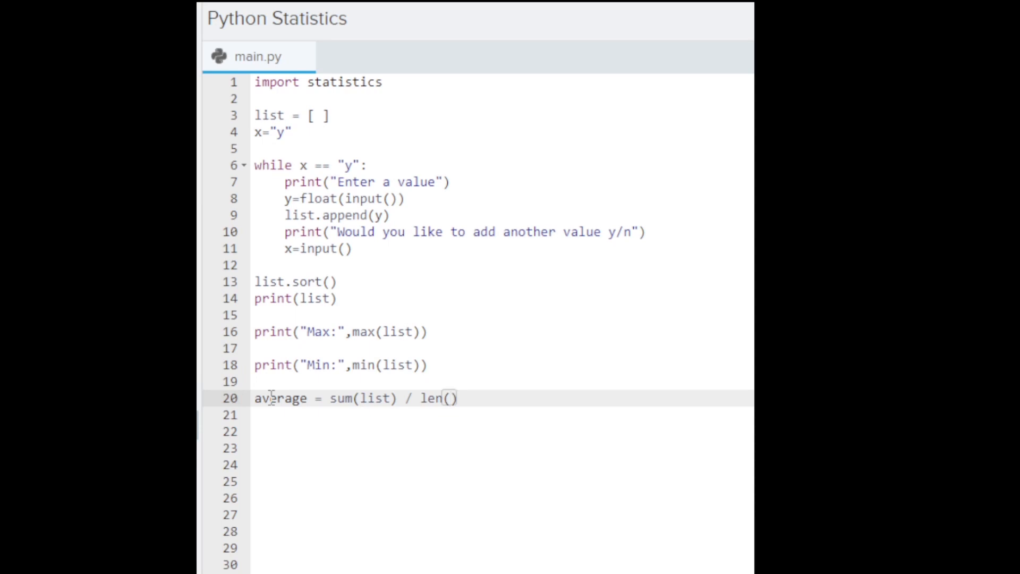
text(list)
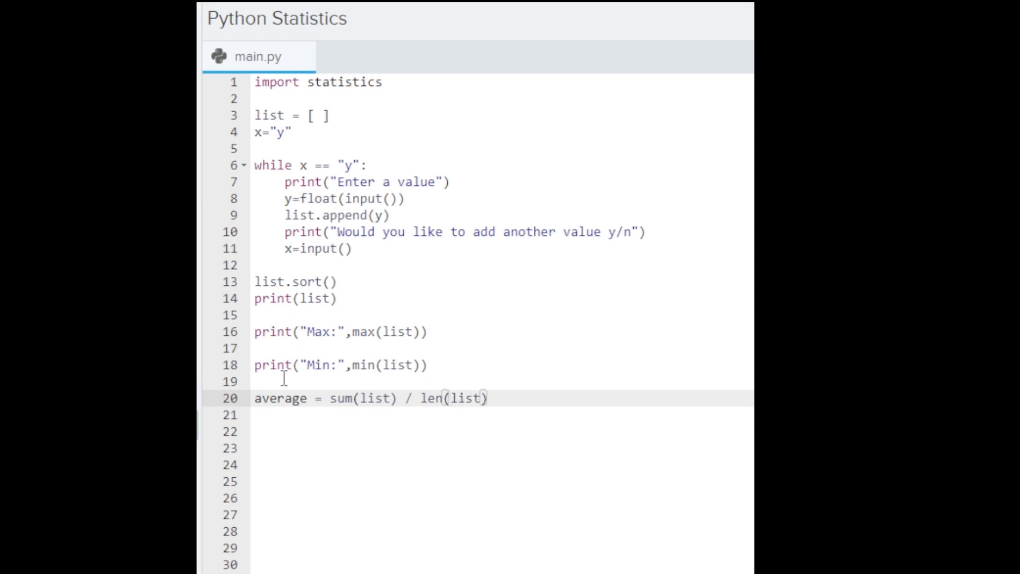
- Print the average with print("Avg:",average) on line 21
click(492, 399)
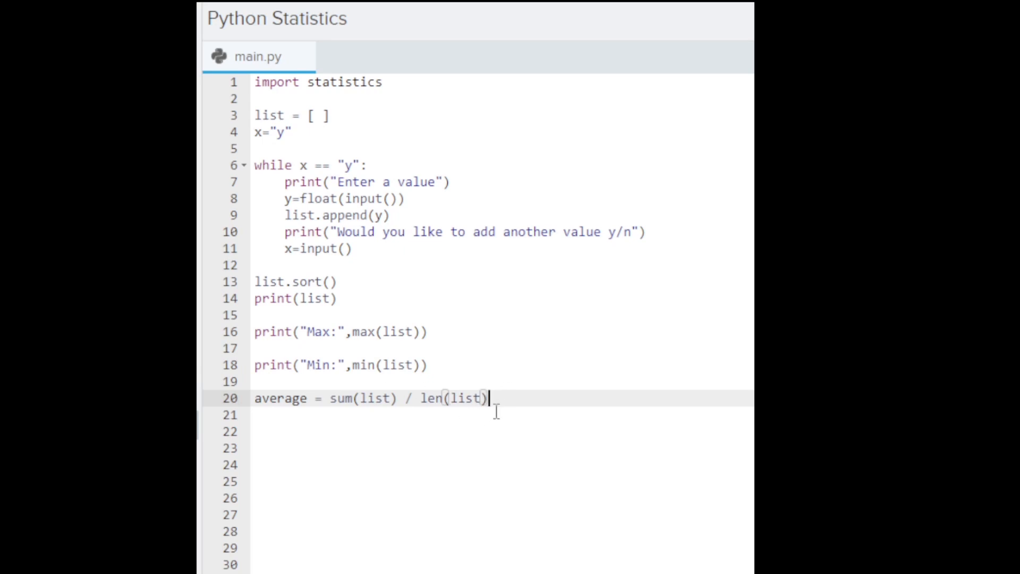
text(print)
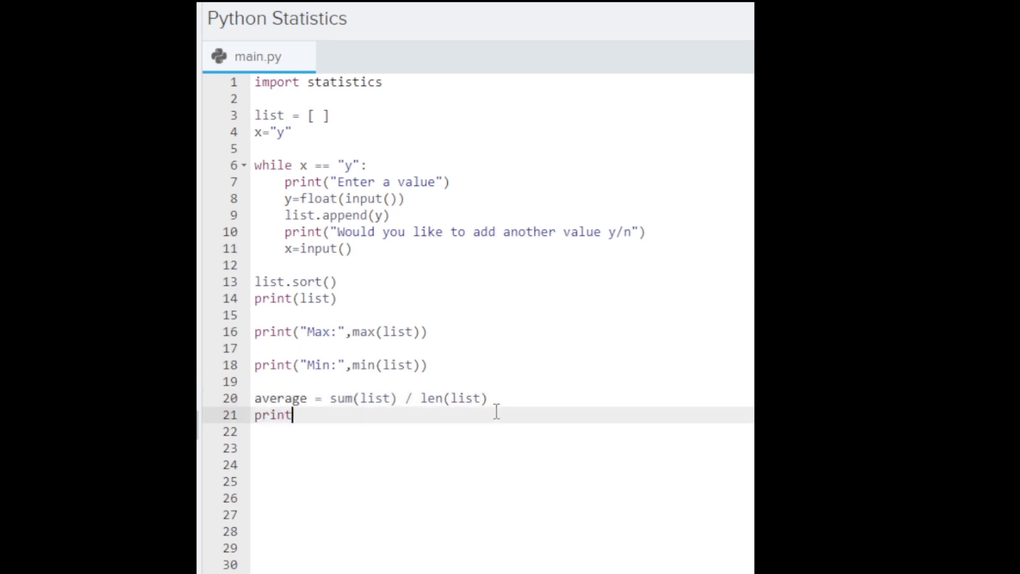
text((""))
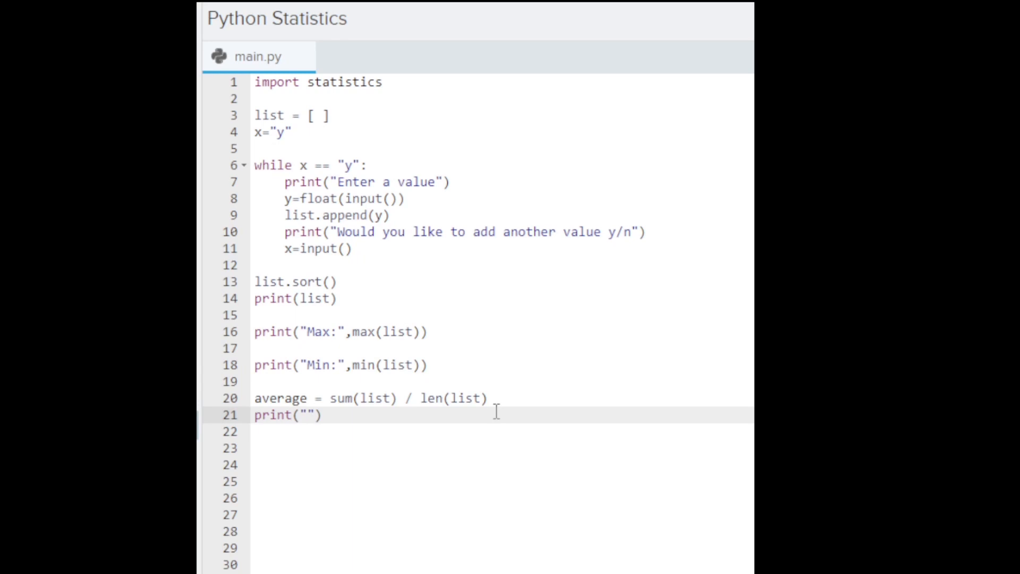
text(Avg)
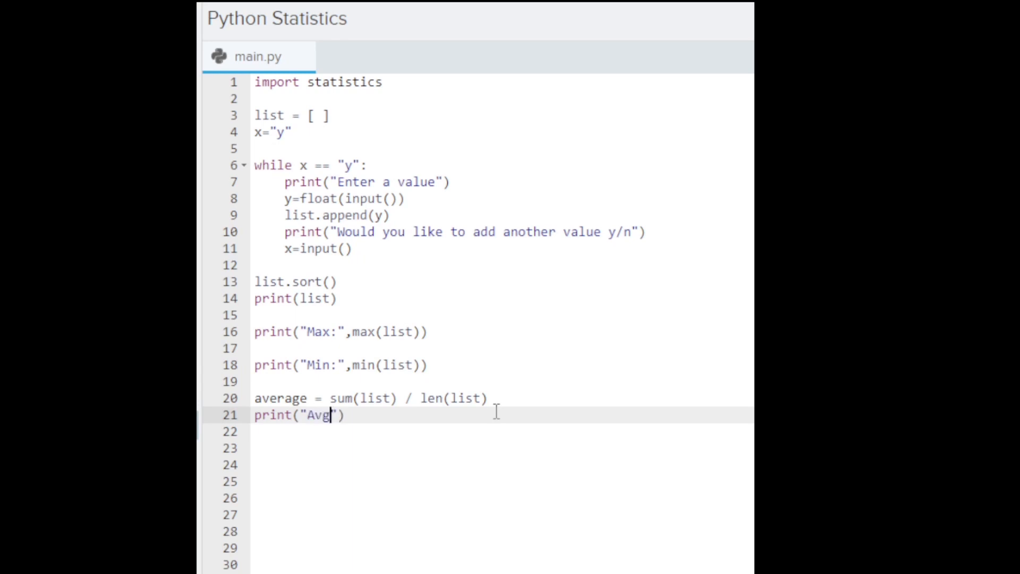
text(:)
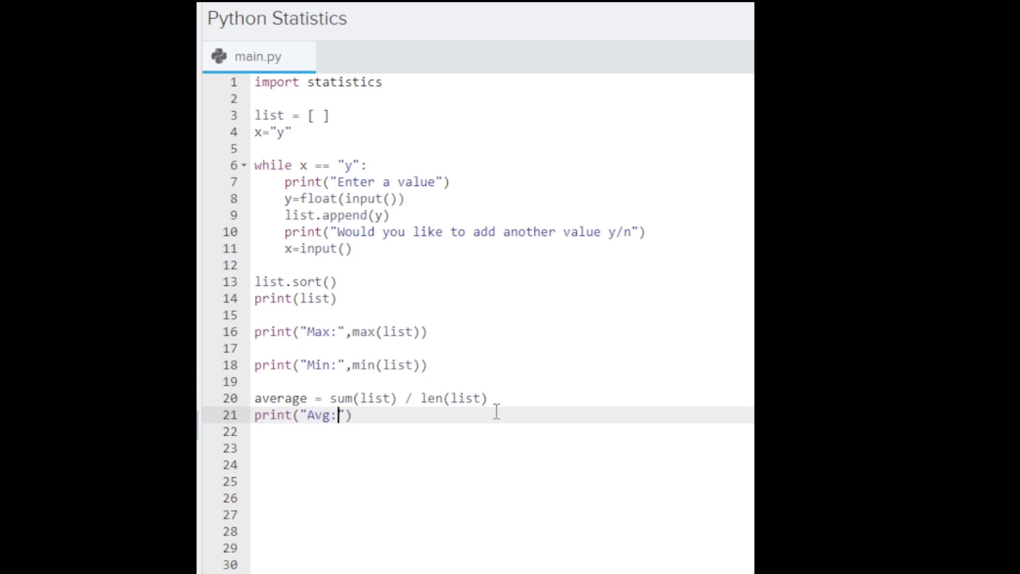
text(,)
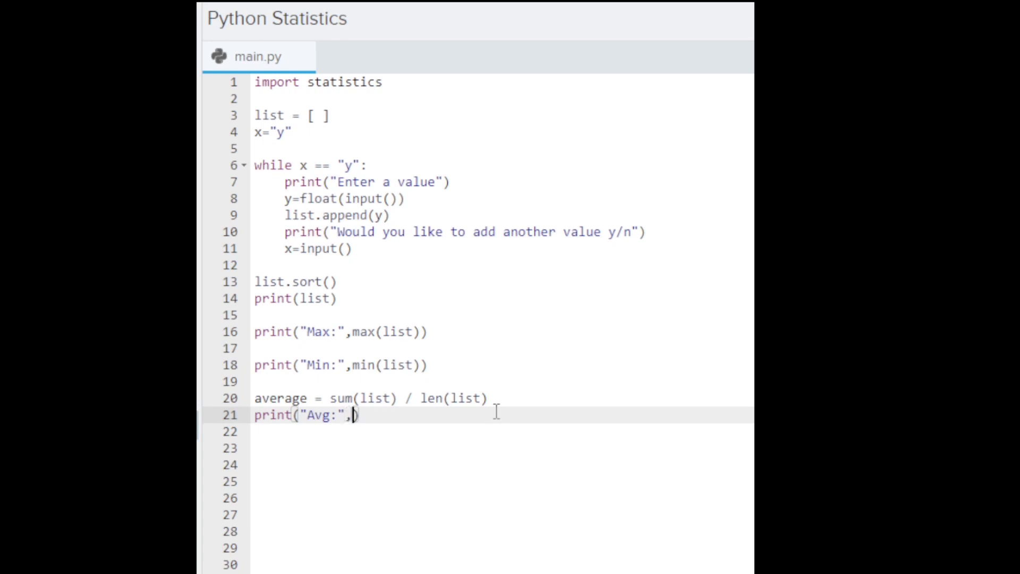
text(average)
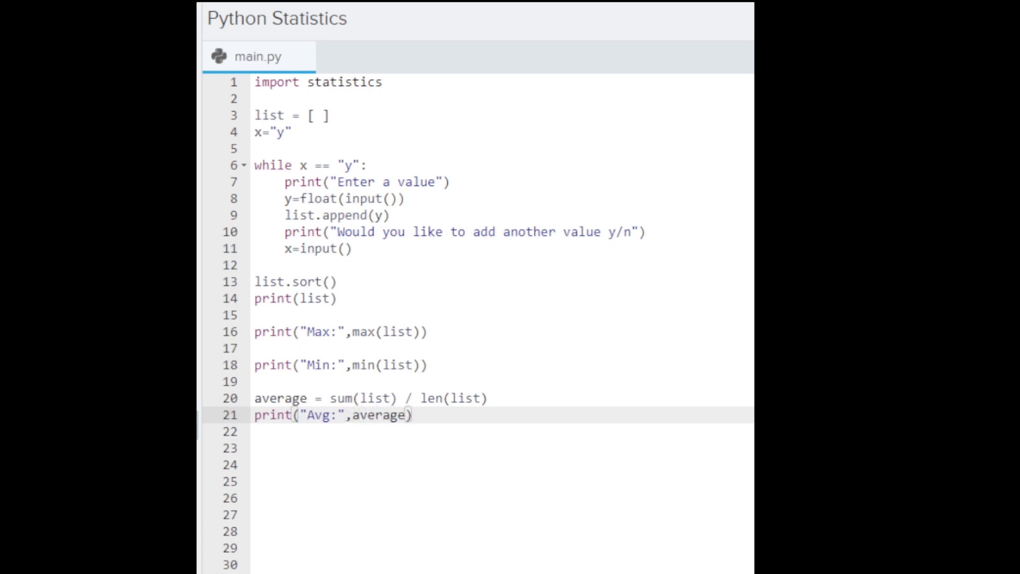
click(267, 448)
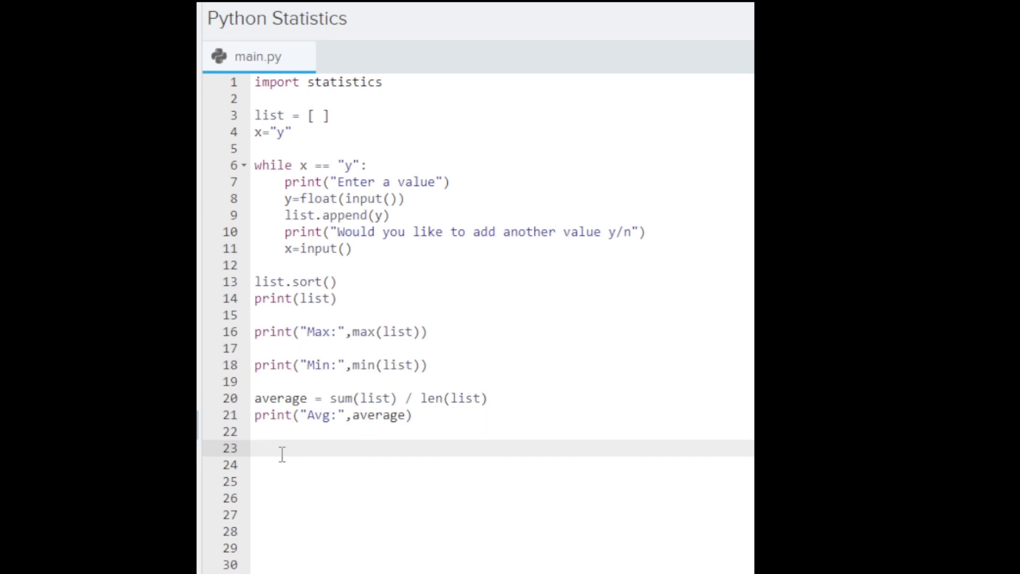
- Add the line median = statistics.median(list)
text(median)
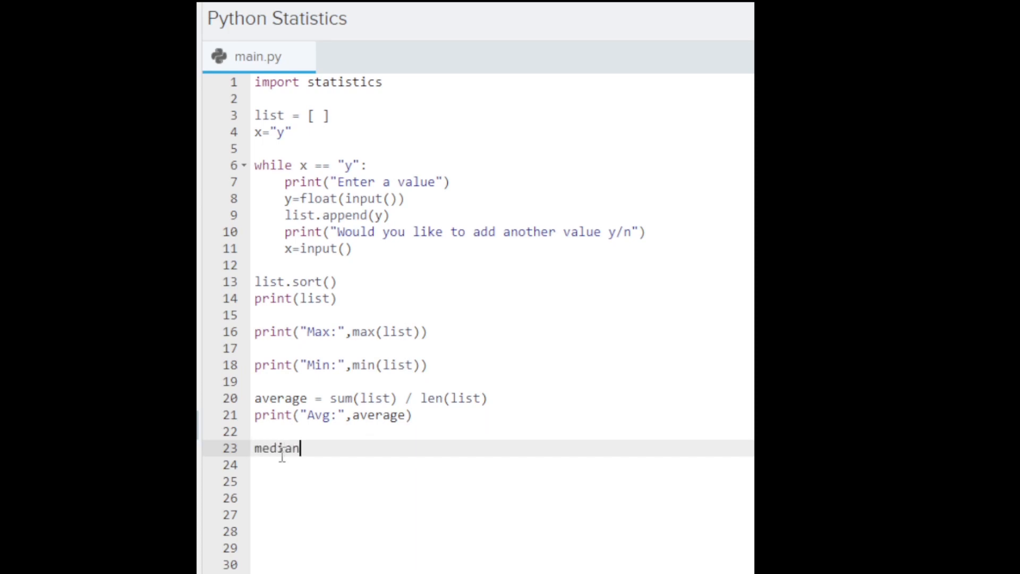
text(= statis)
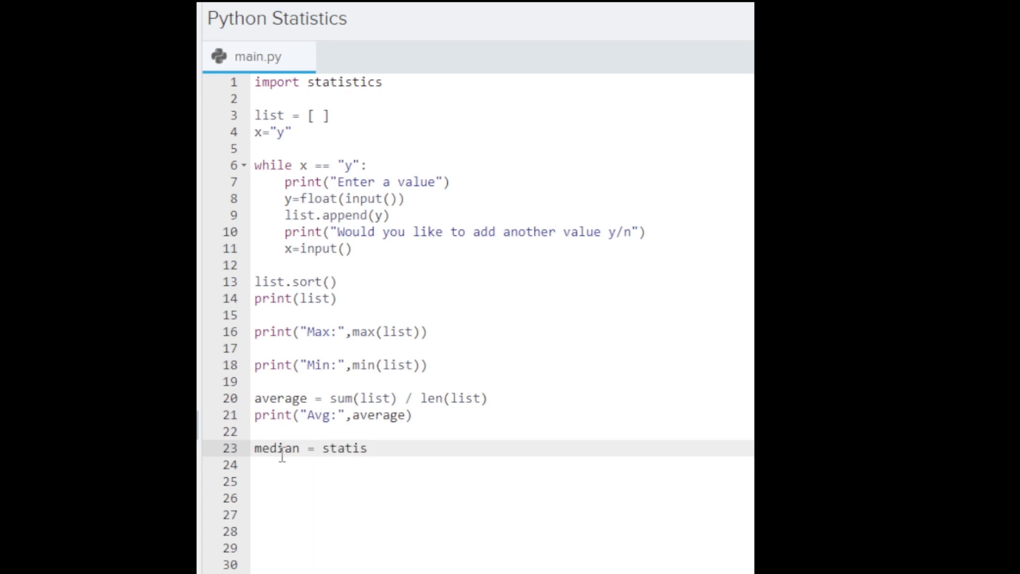
text(tics.me)
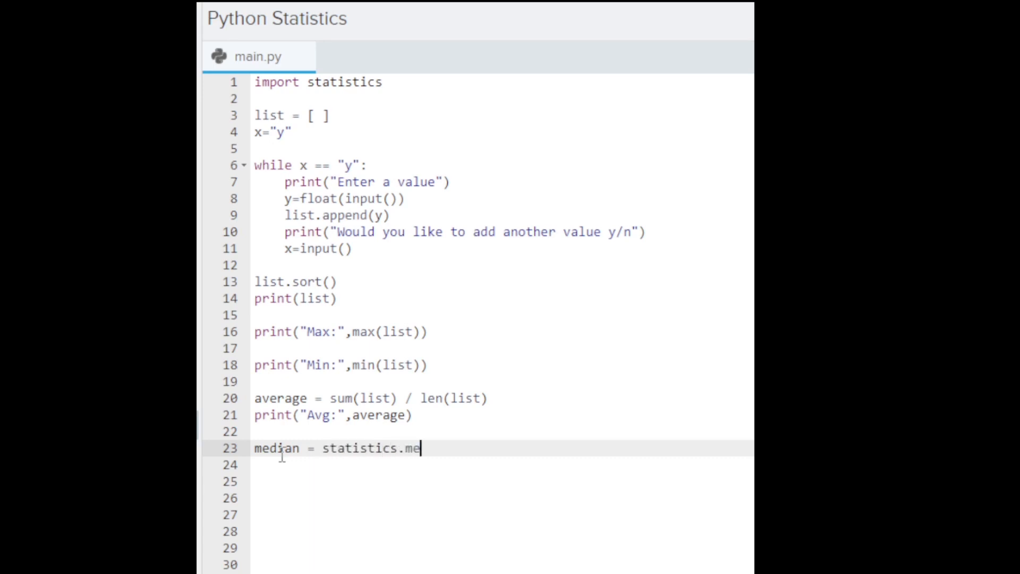
text(dian)
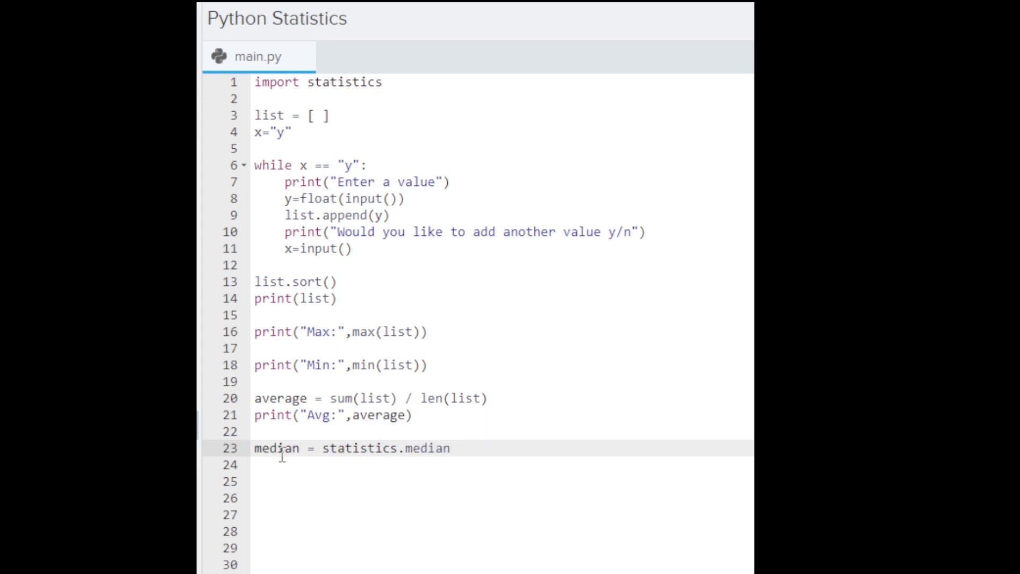
text((lis))
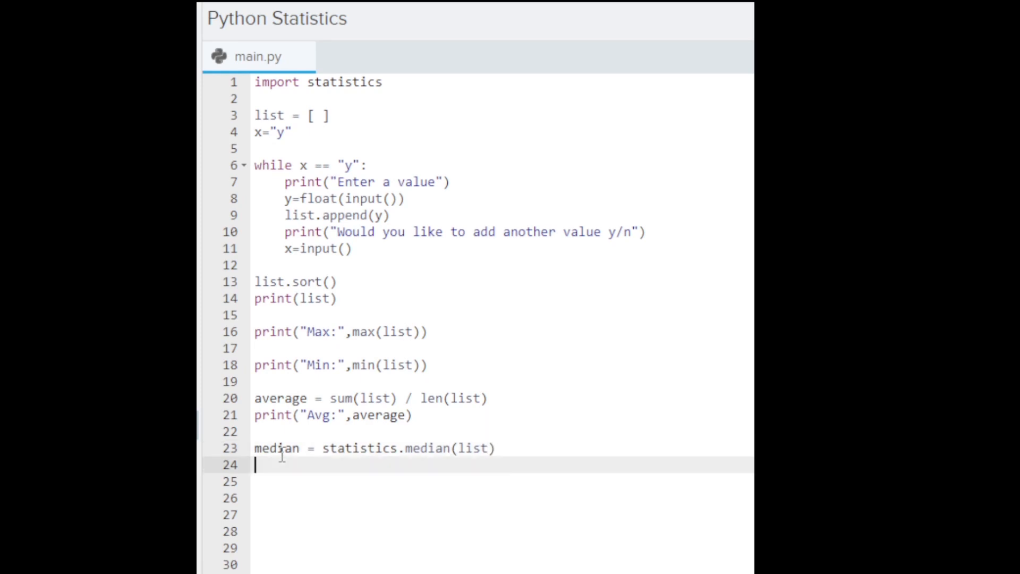
- Add print("Median:",median) to output the median
text(print())
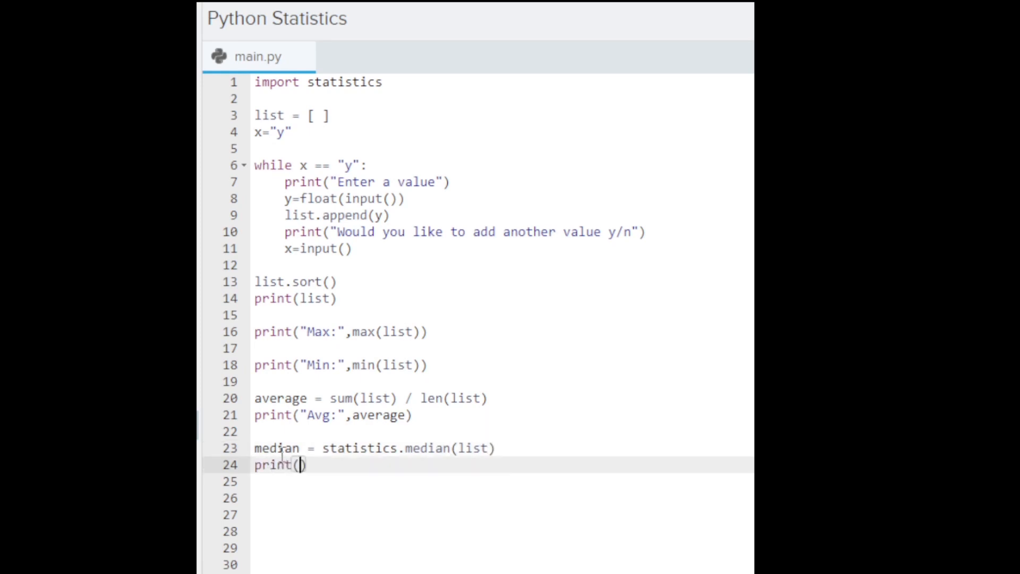
text("M)
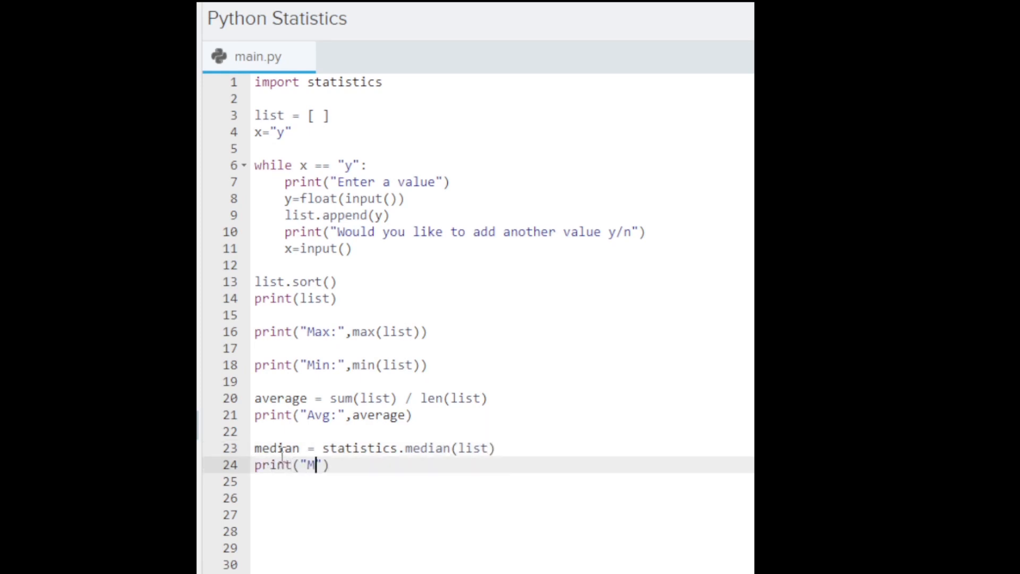
text(edian)
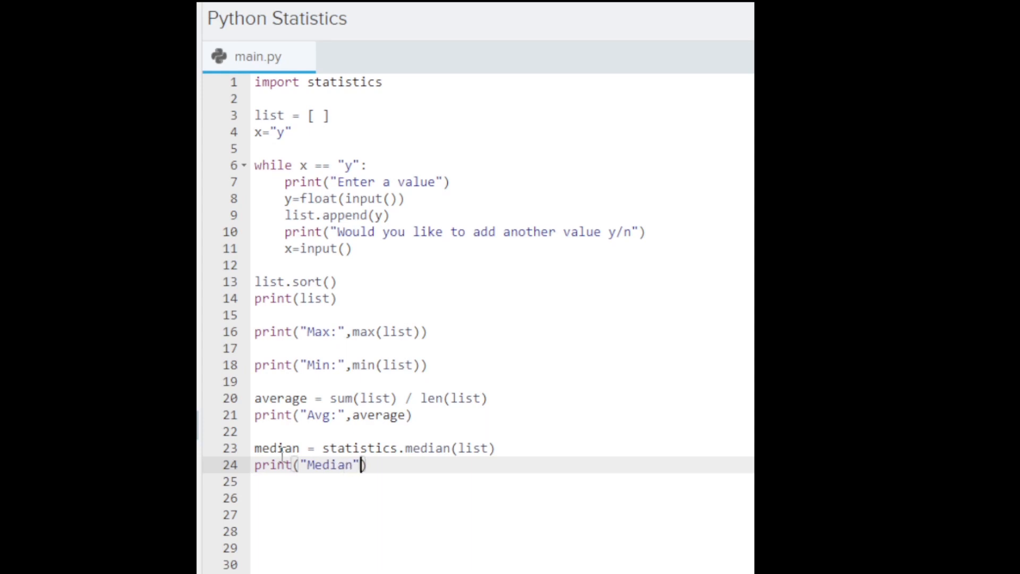
text(:)
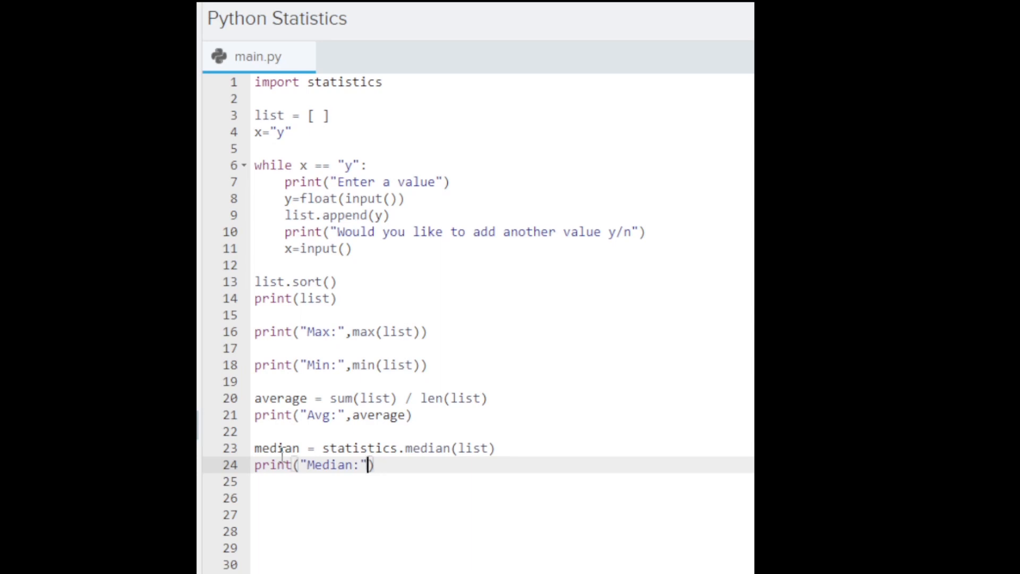
text(,median))
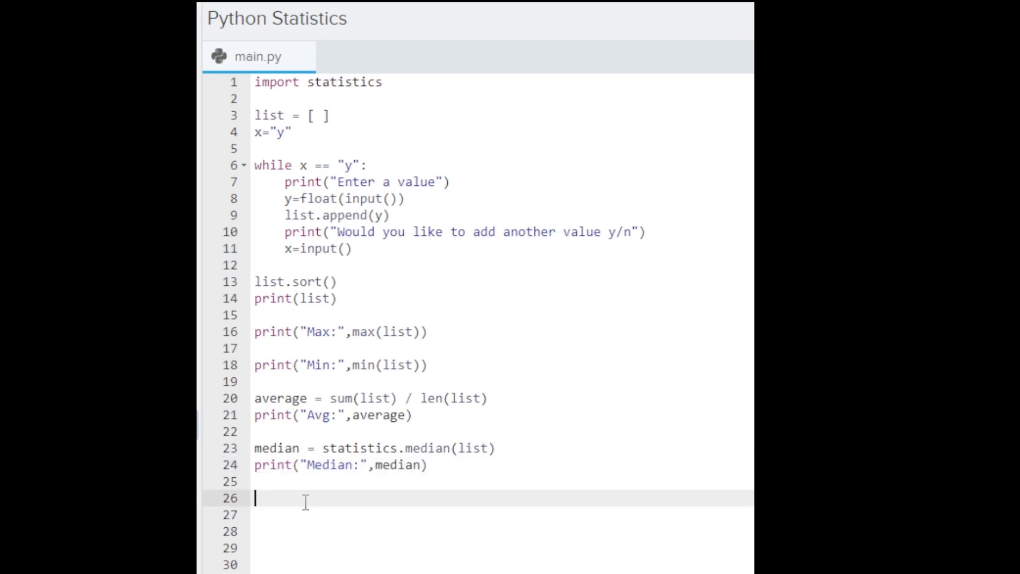
- Add the line mode = statistics.multimode(list)
text(mode)
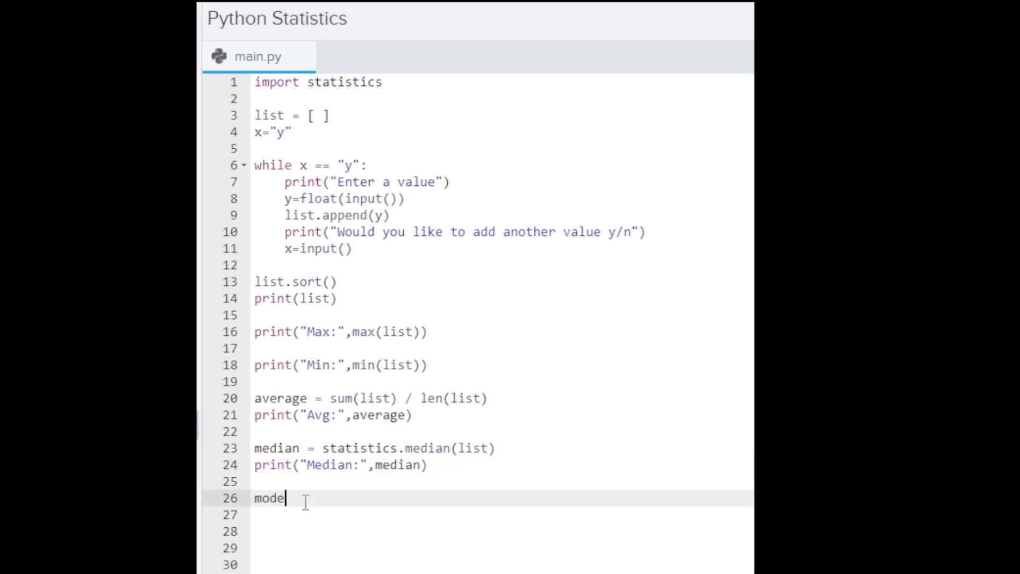
text(= statistics)
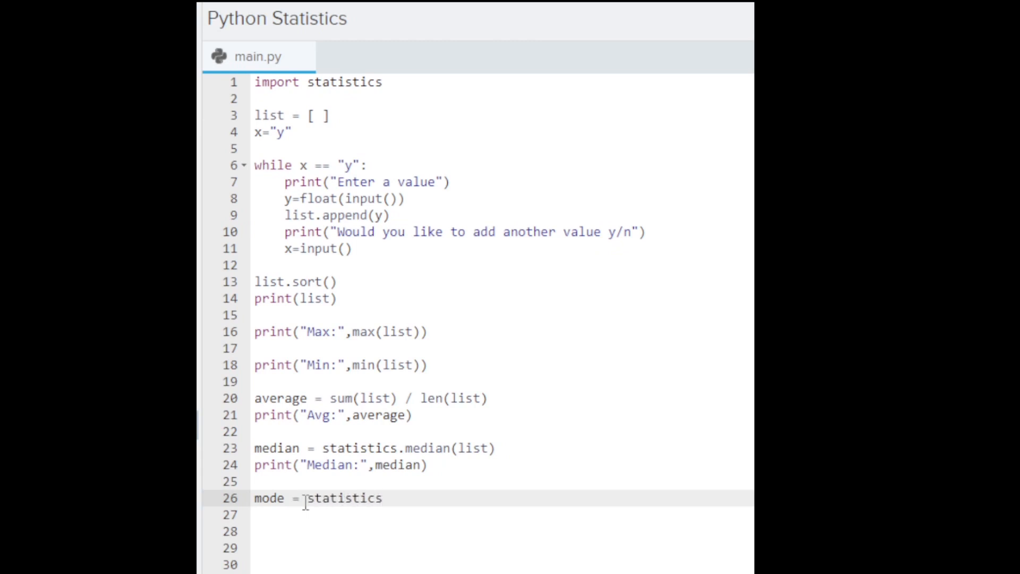
text(.multi)
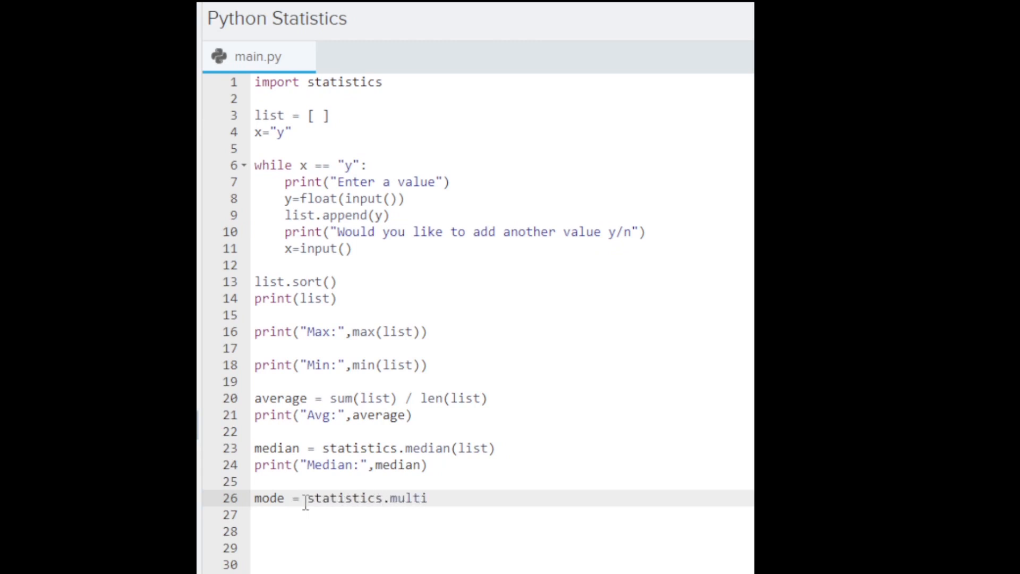
text(mode)
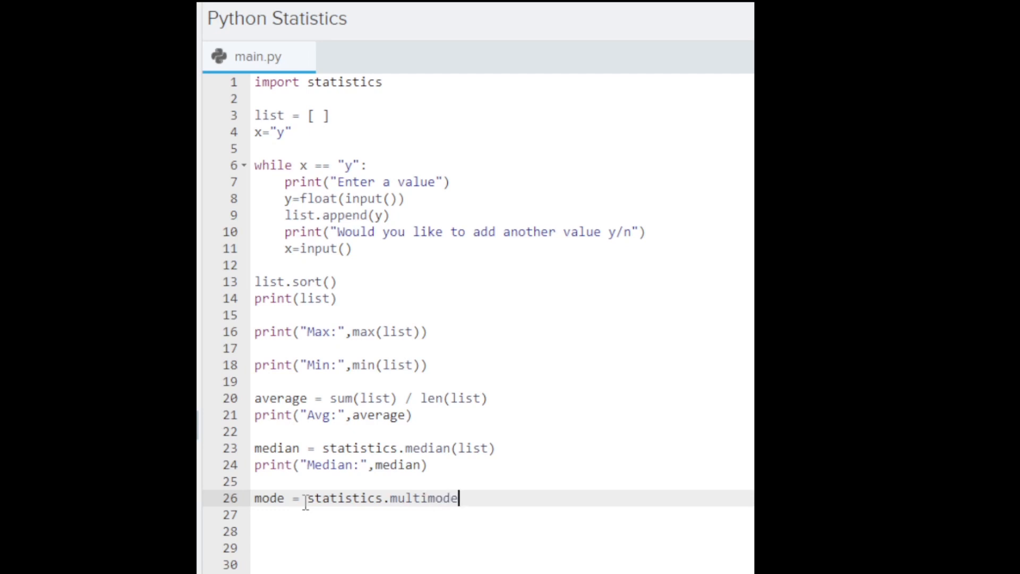
text((list))
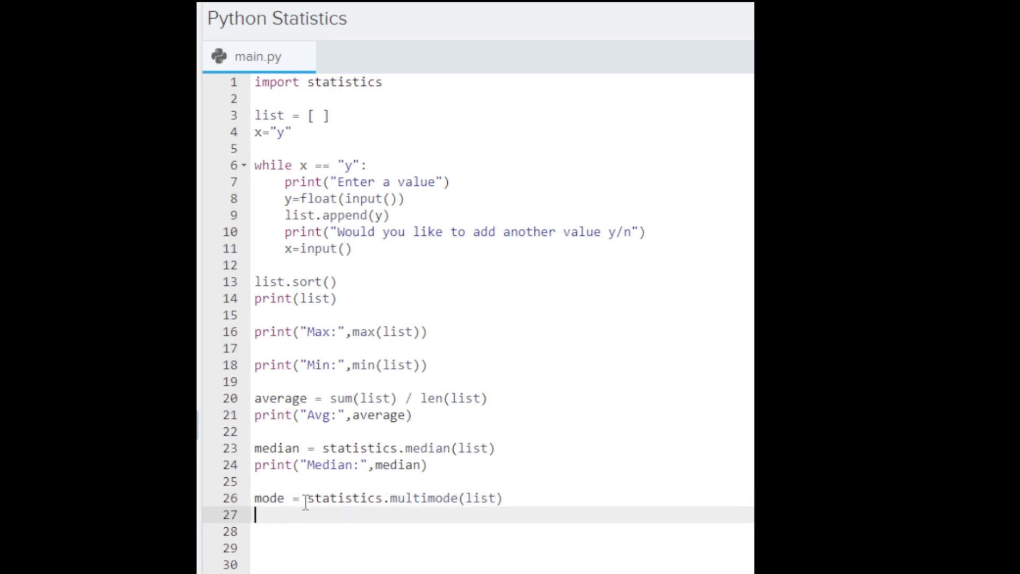
- Add print("Mode:",mode) and run the finished script
text(print())
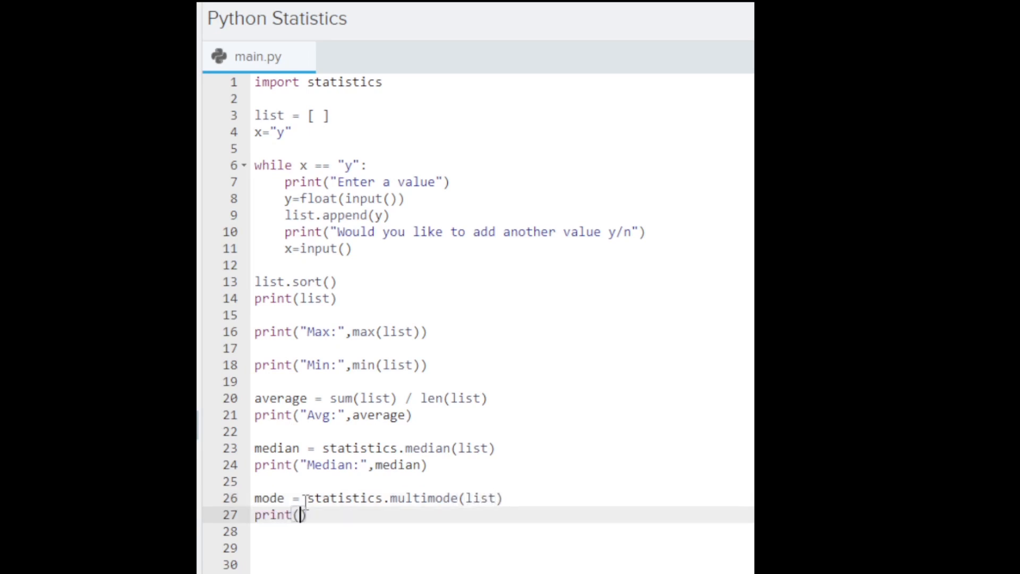
text("Mode:")
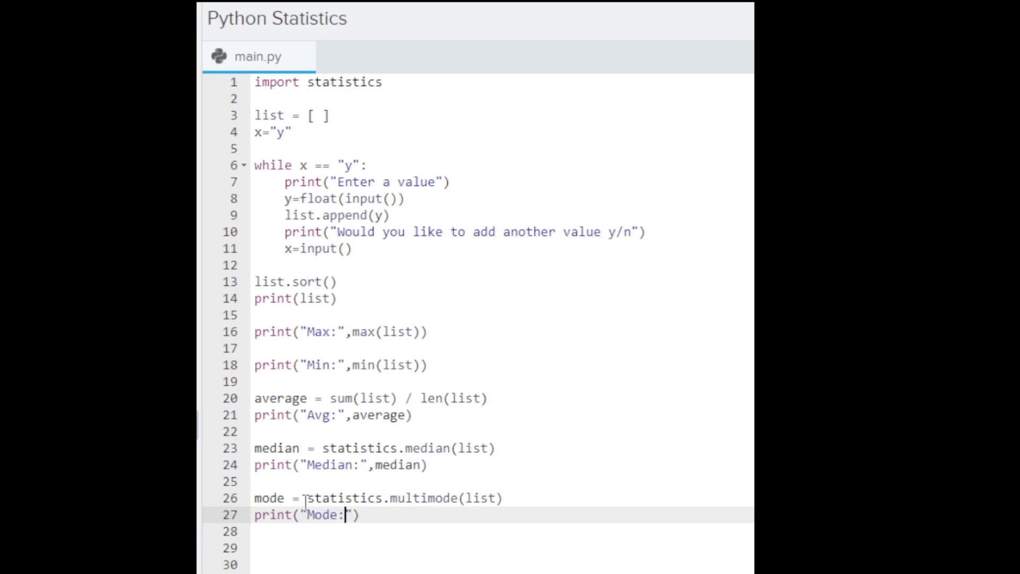
text(,)
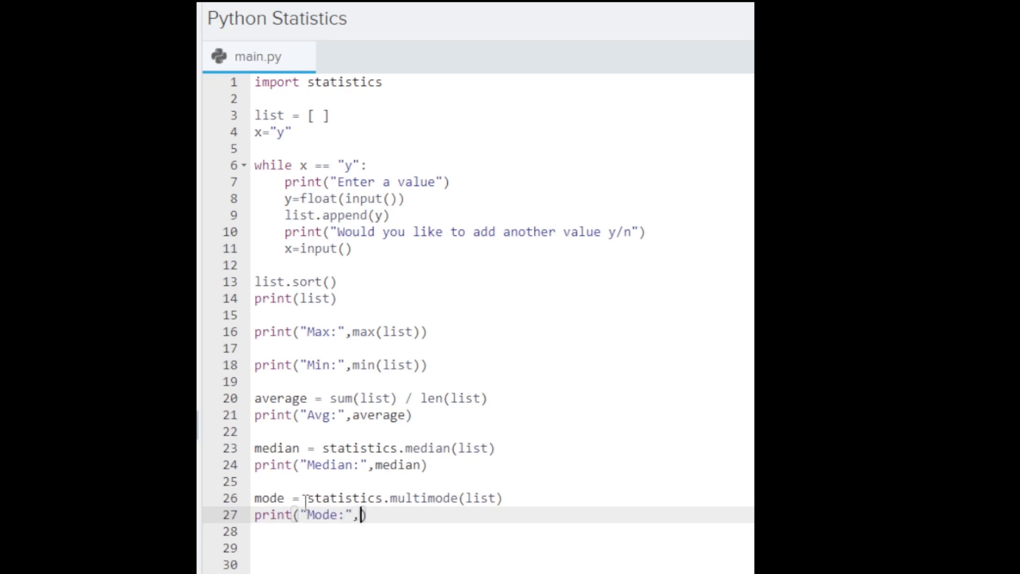
text(mode))
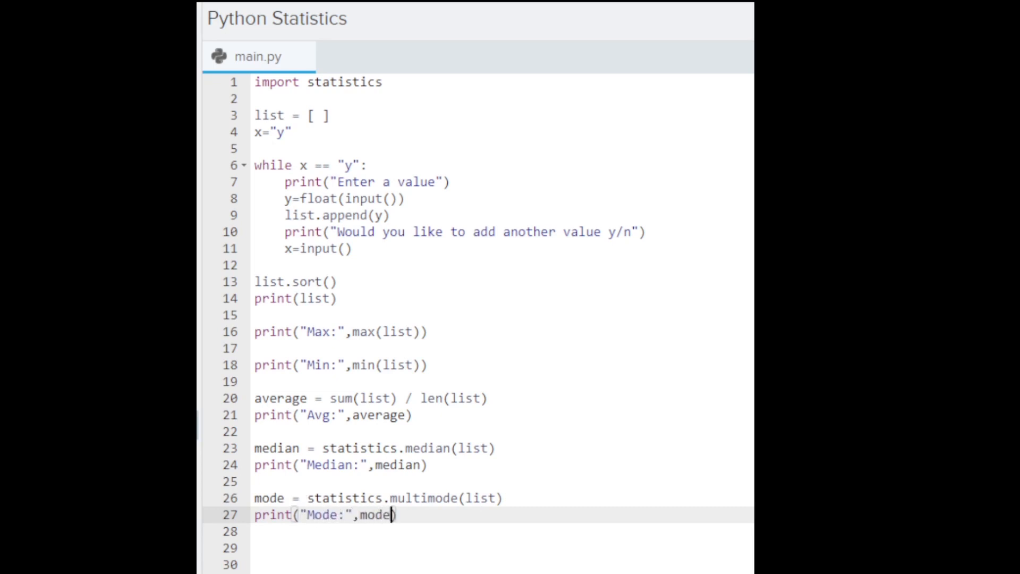
text())
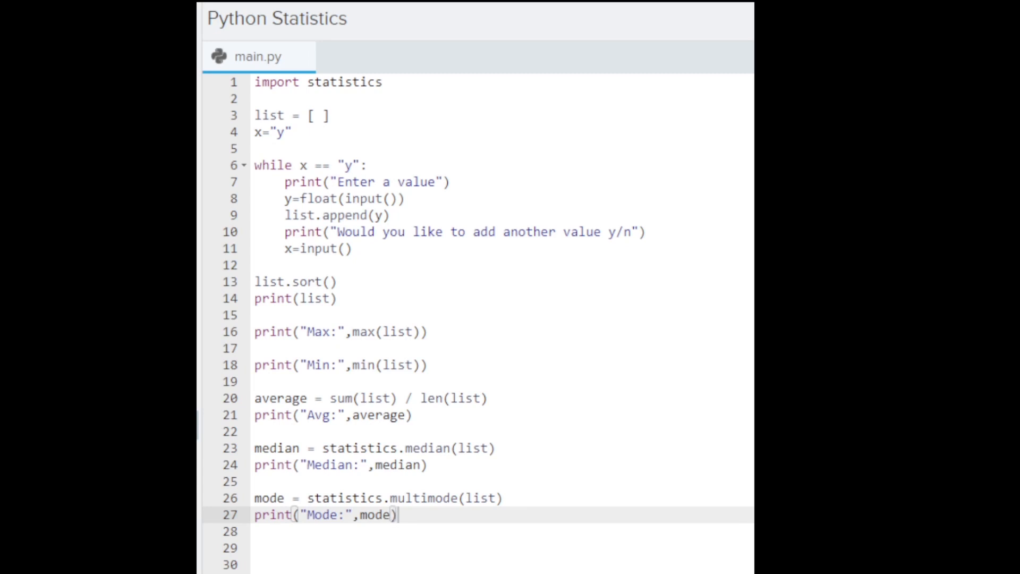
click(296, 27)
text(1)
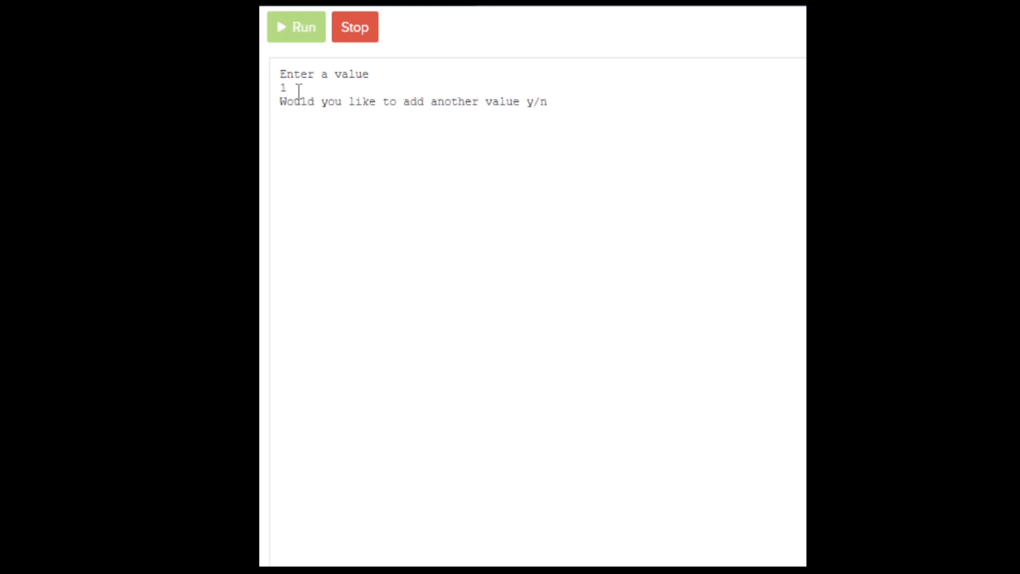
- Enter 1, 6, -5, 6, 18 in the console, answer n, and see Max 18.0, Min -5.0, Avg 5.2, Median 6.0, Mode [6.0]
text(y)
text(6)
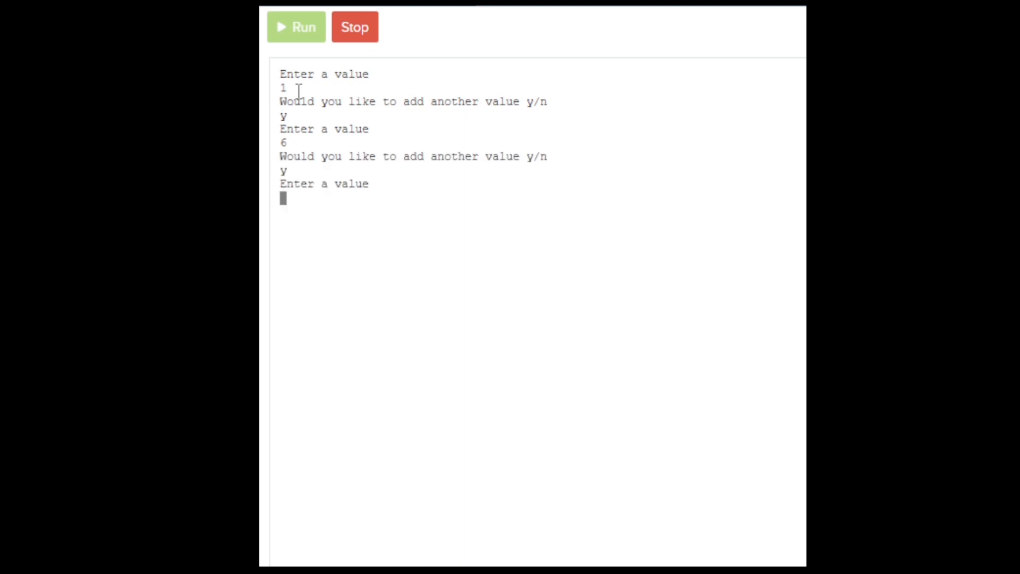
text(-5)
text(18)
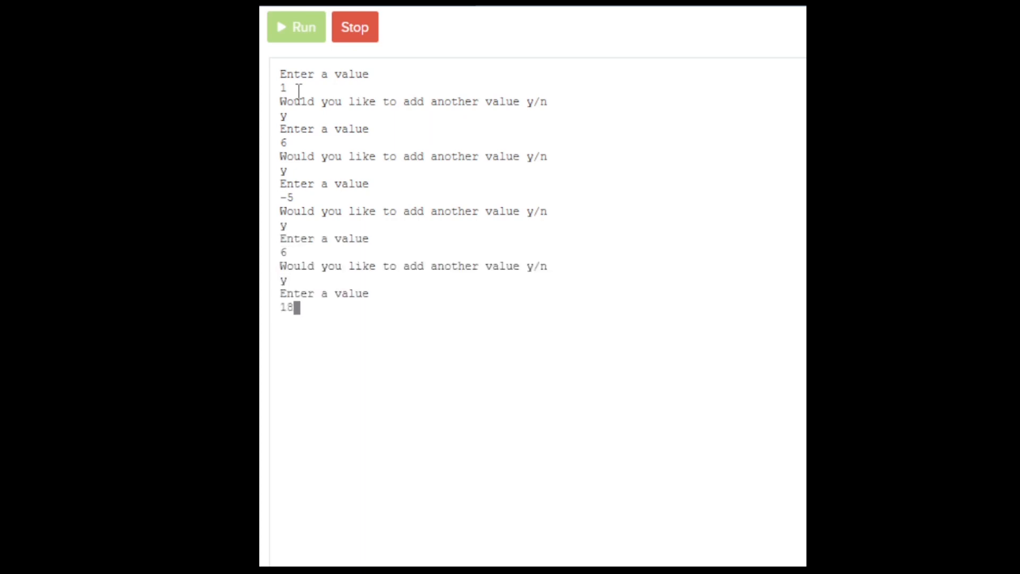
text(n)
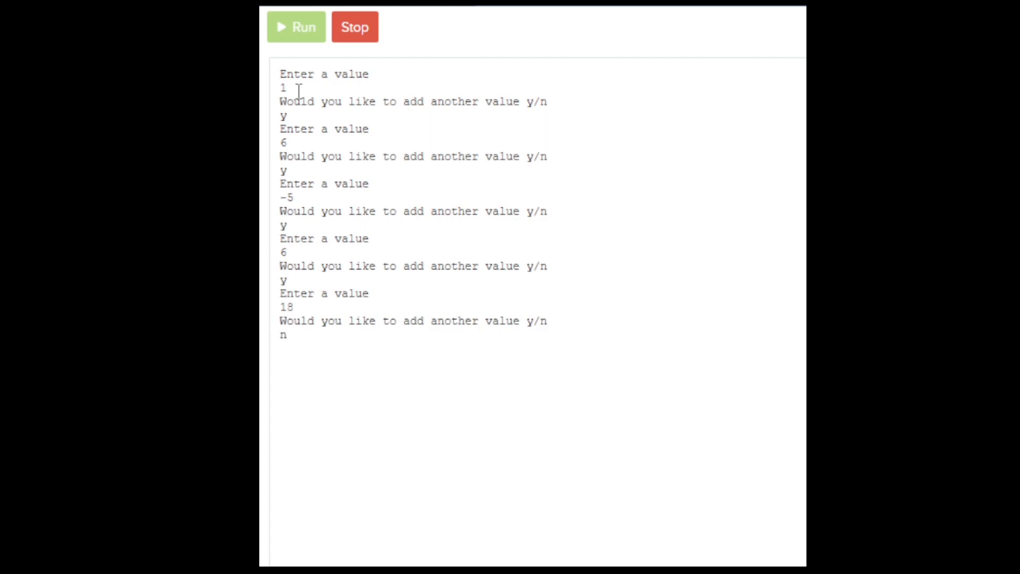
key(Return)
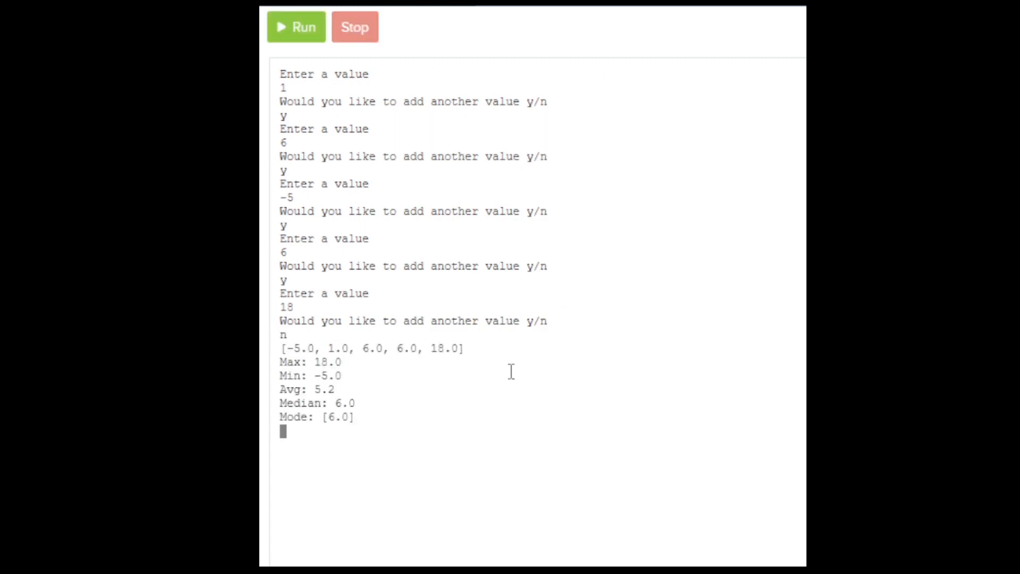